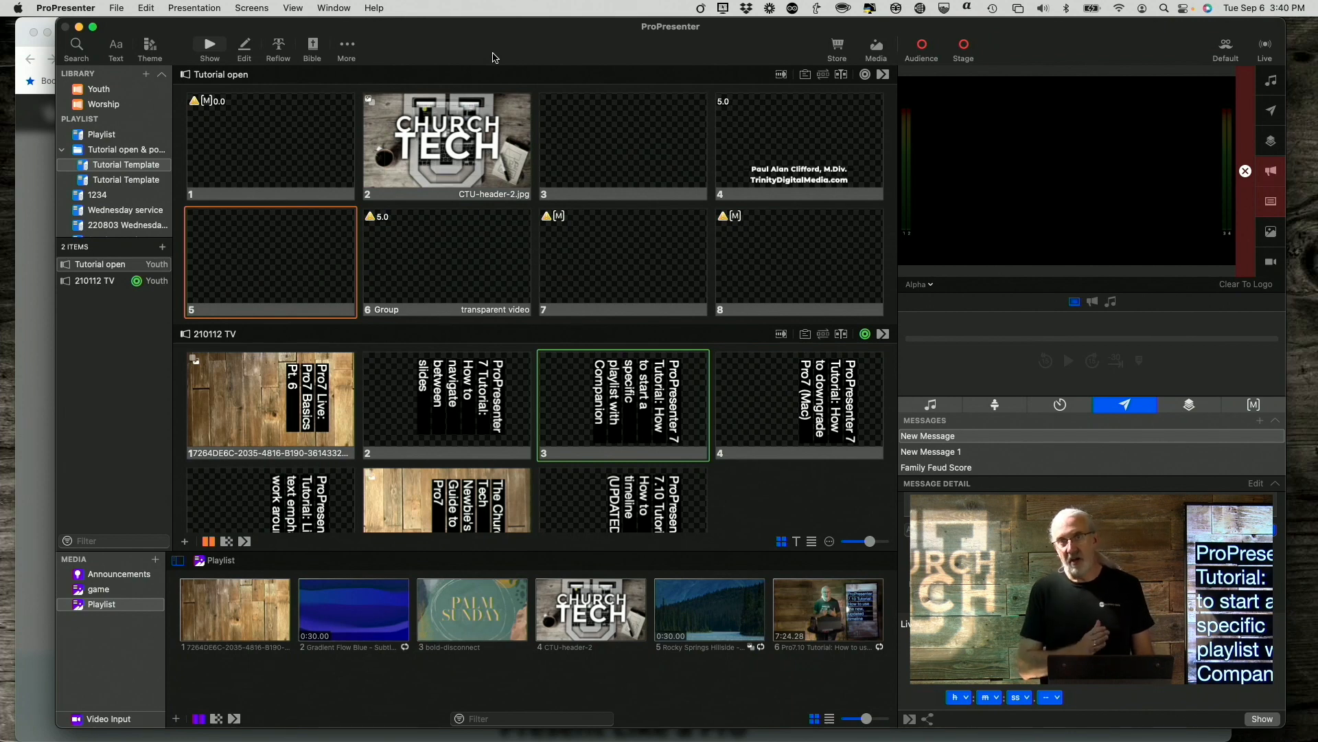
mouse_move(148, 359)
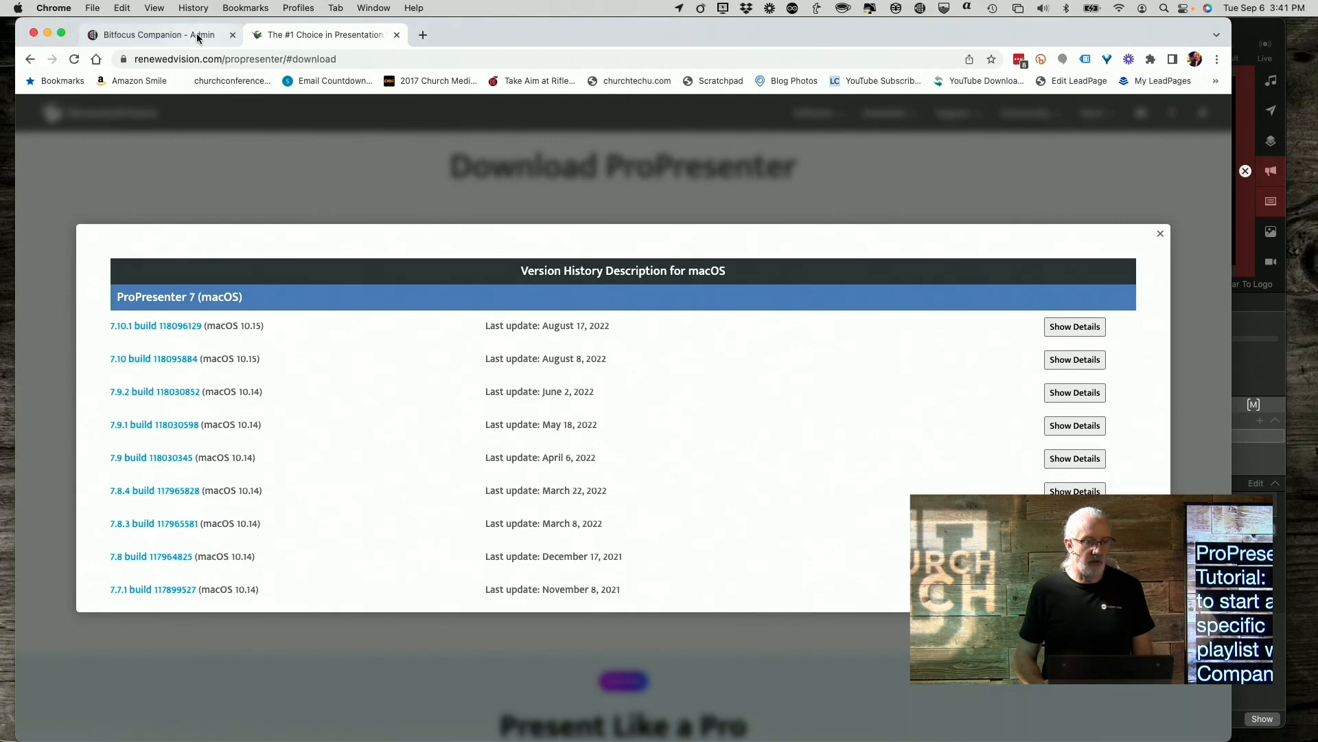
Open the propresenter connection's configuration (label, IP 127.0.0.1, port 1025, password) in Companion.
click(155, 34)
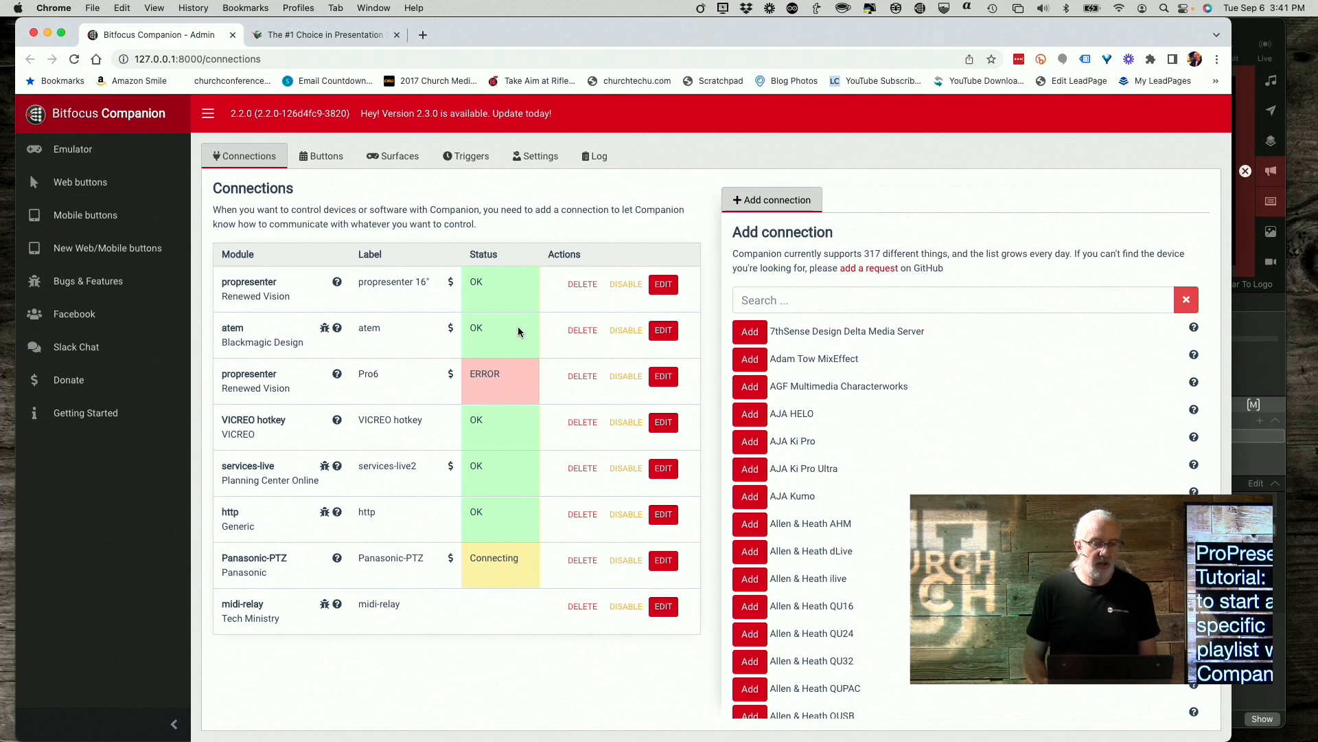
mouse_move(410, 291)
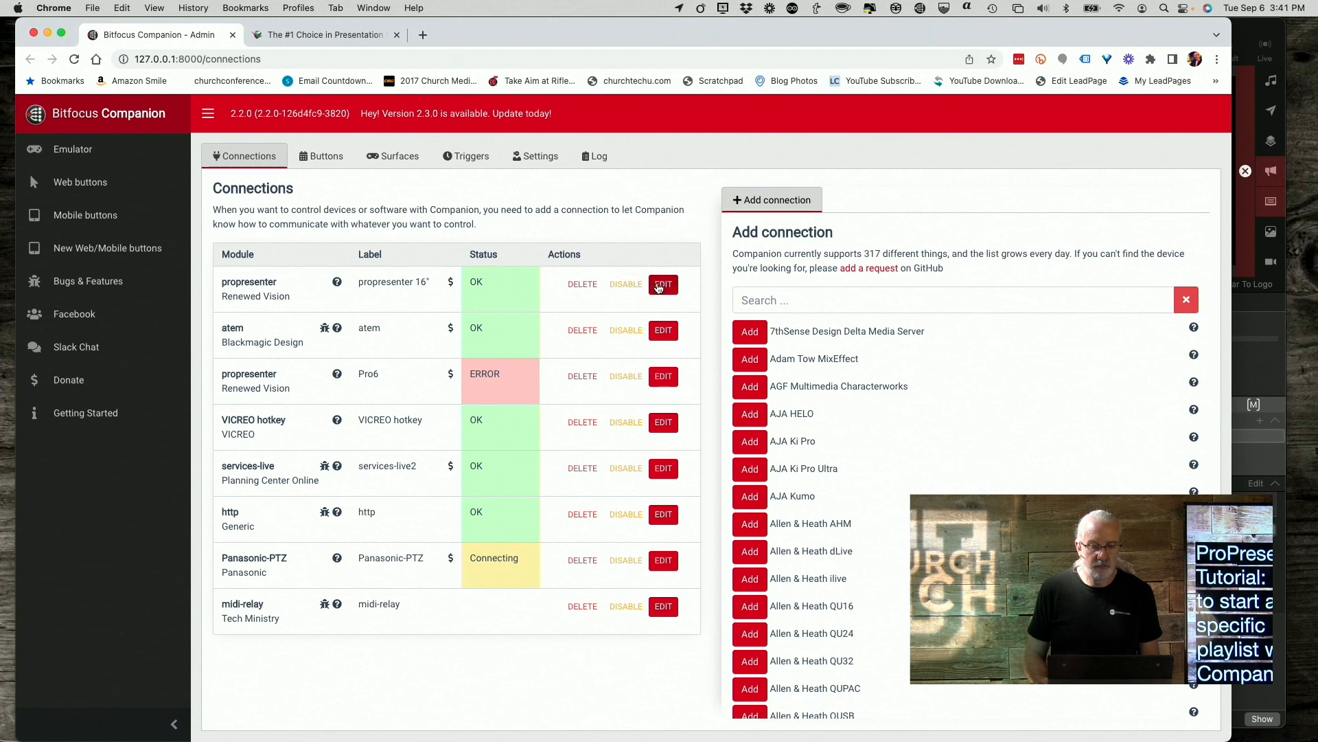
click(662, 284)
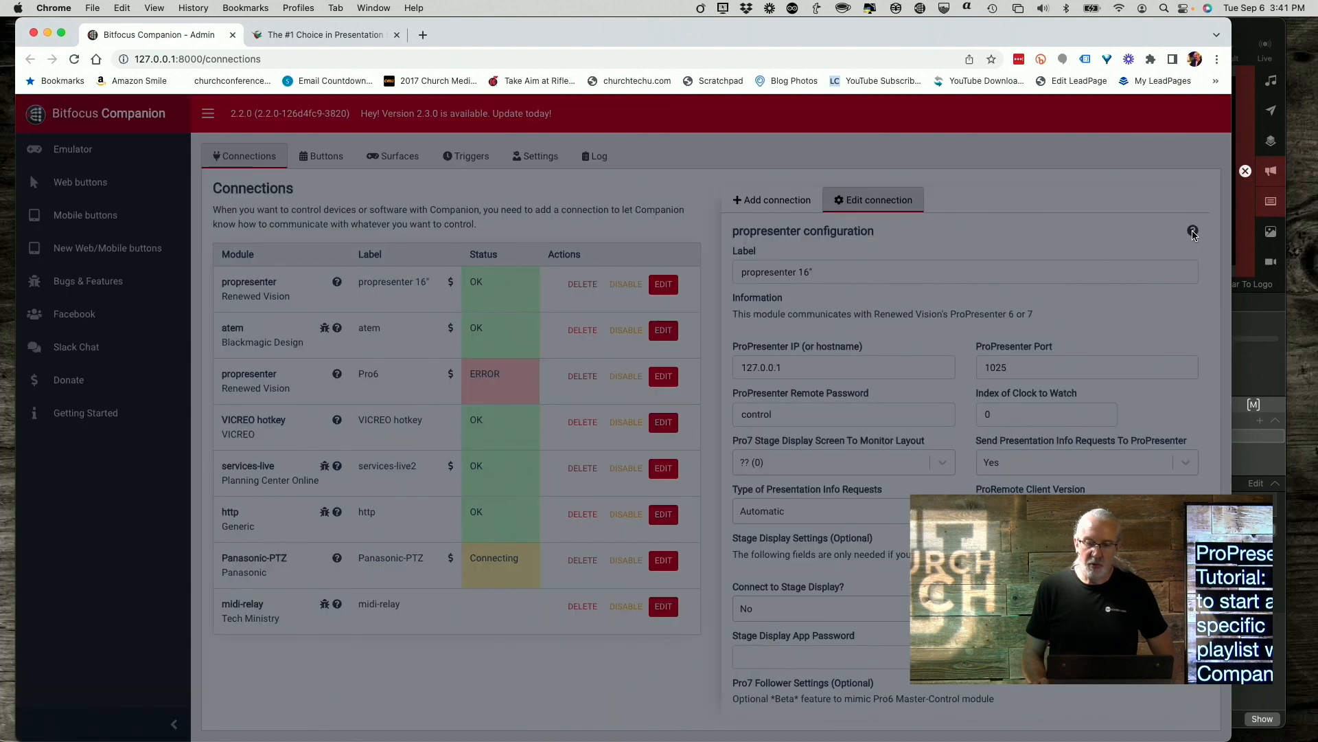
Bring up the ProPresenter module help and scroll to its Specific Slide section.
click(1192, 232)
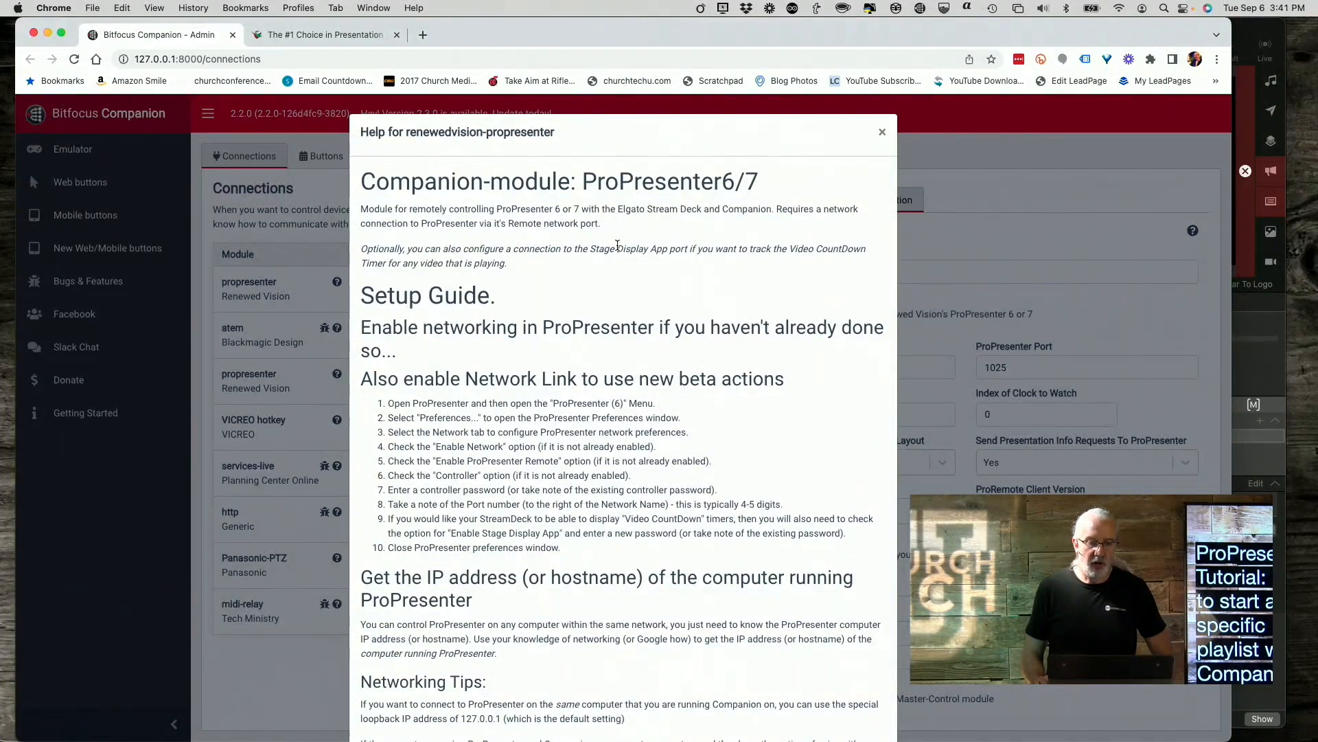
scroll(down, 3)
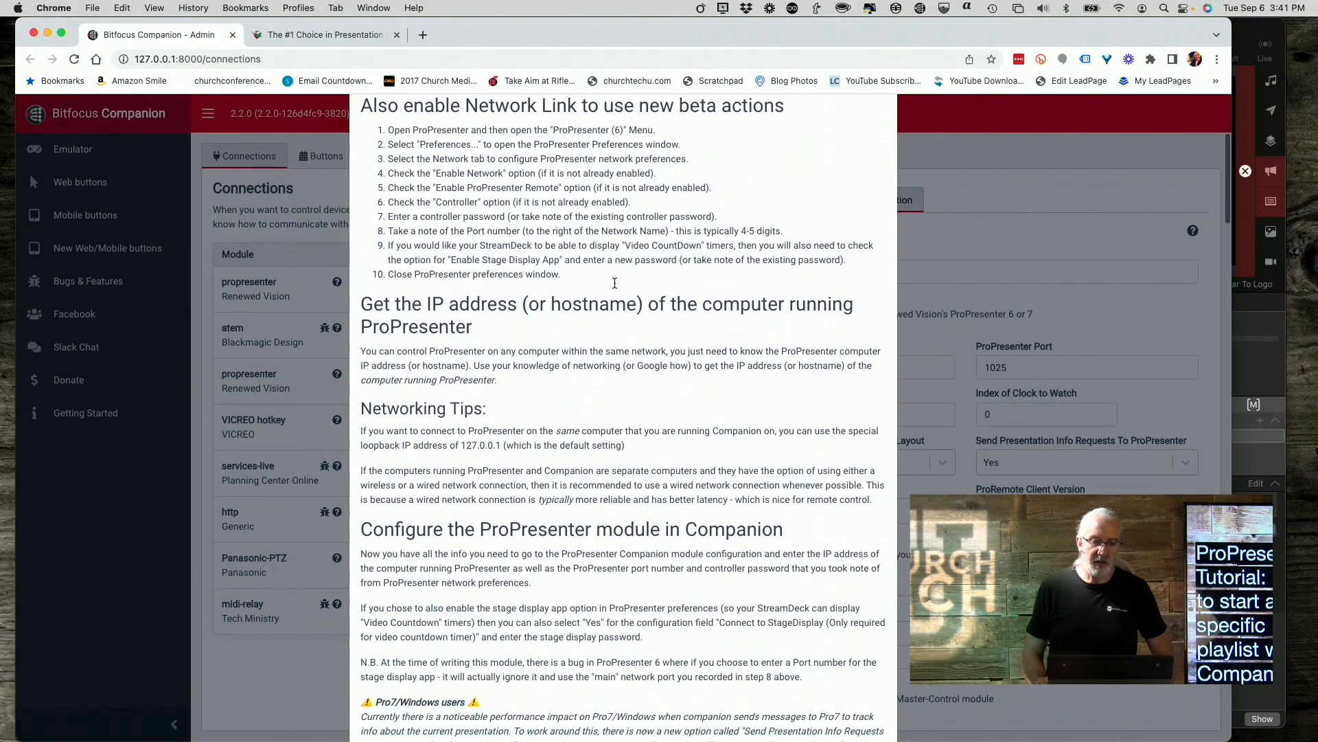
scroll(down, 3)
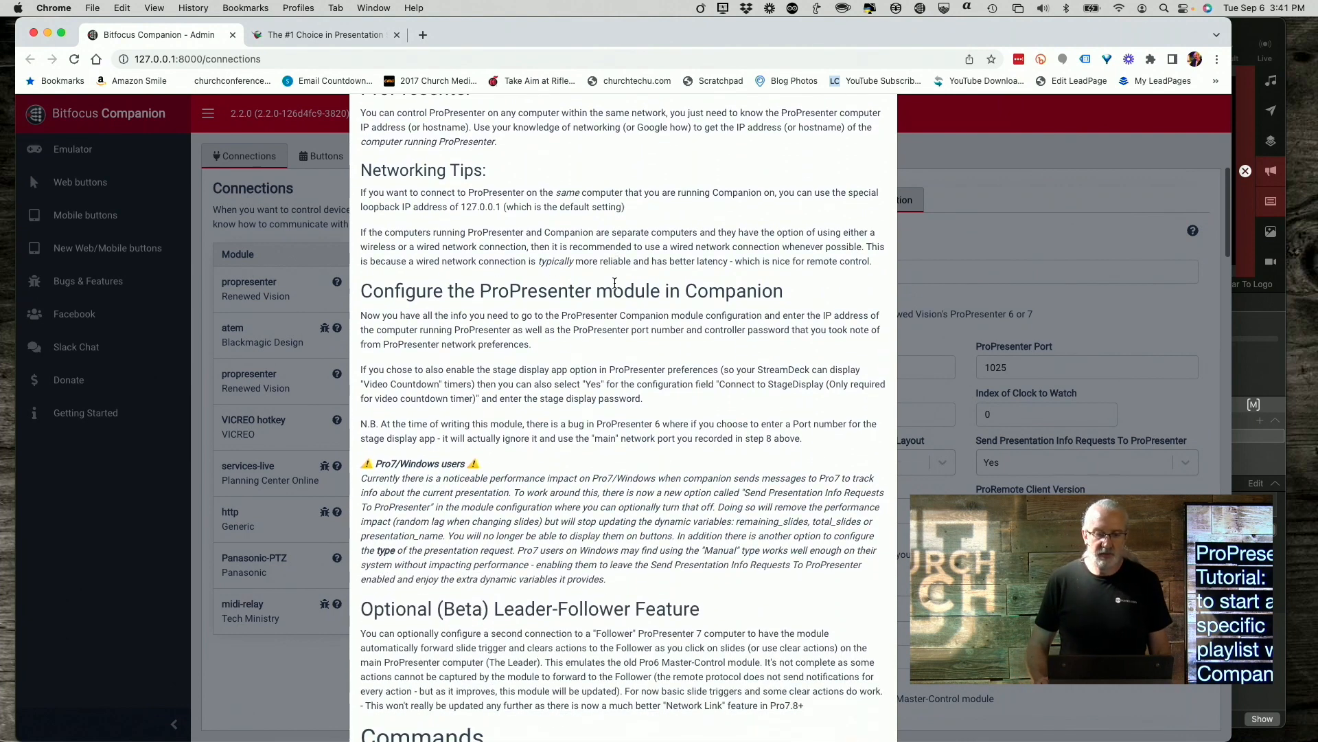
scroll(down, 3)
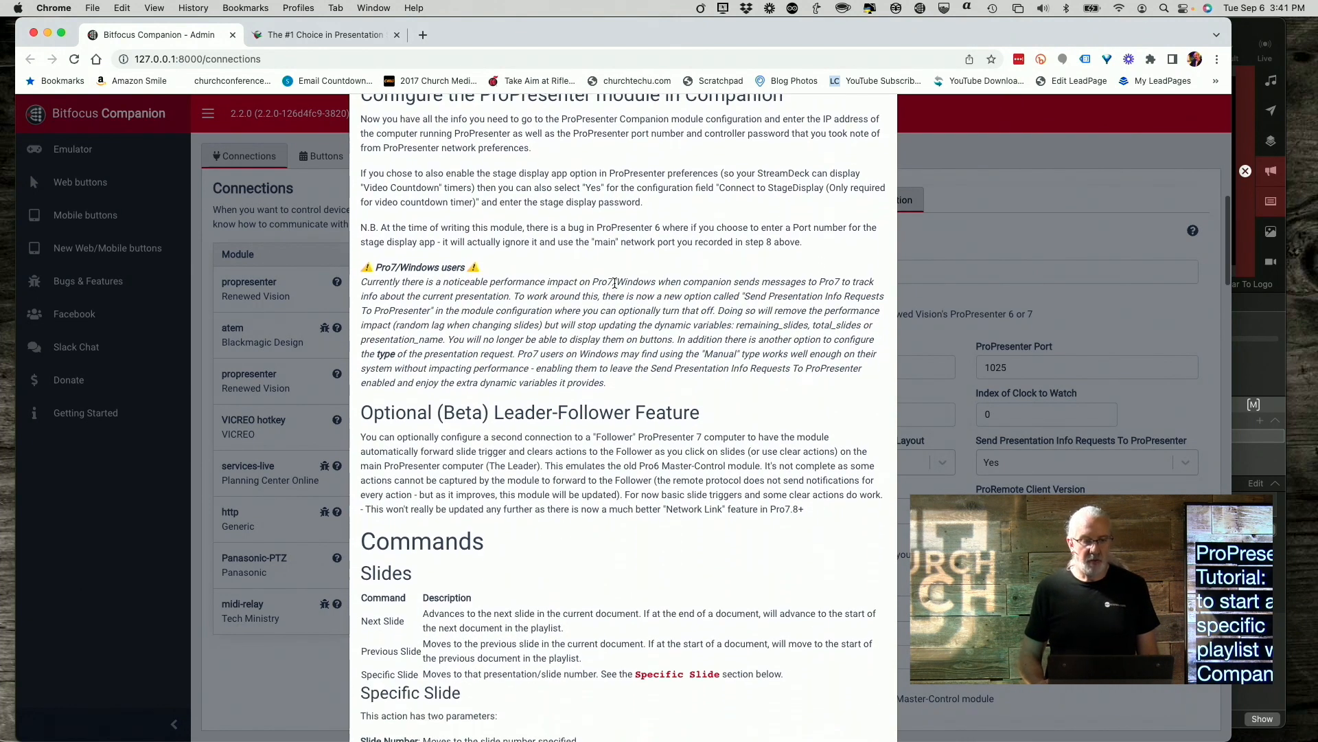
scroll(down, 3)
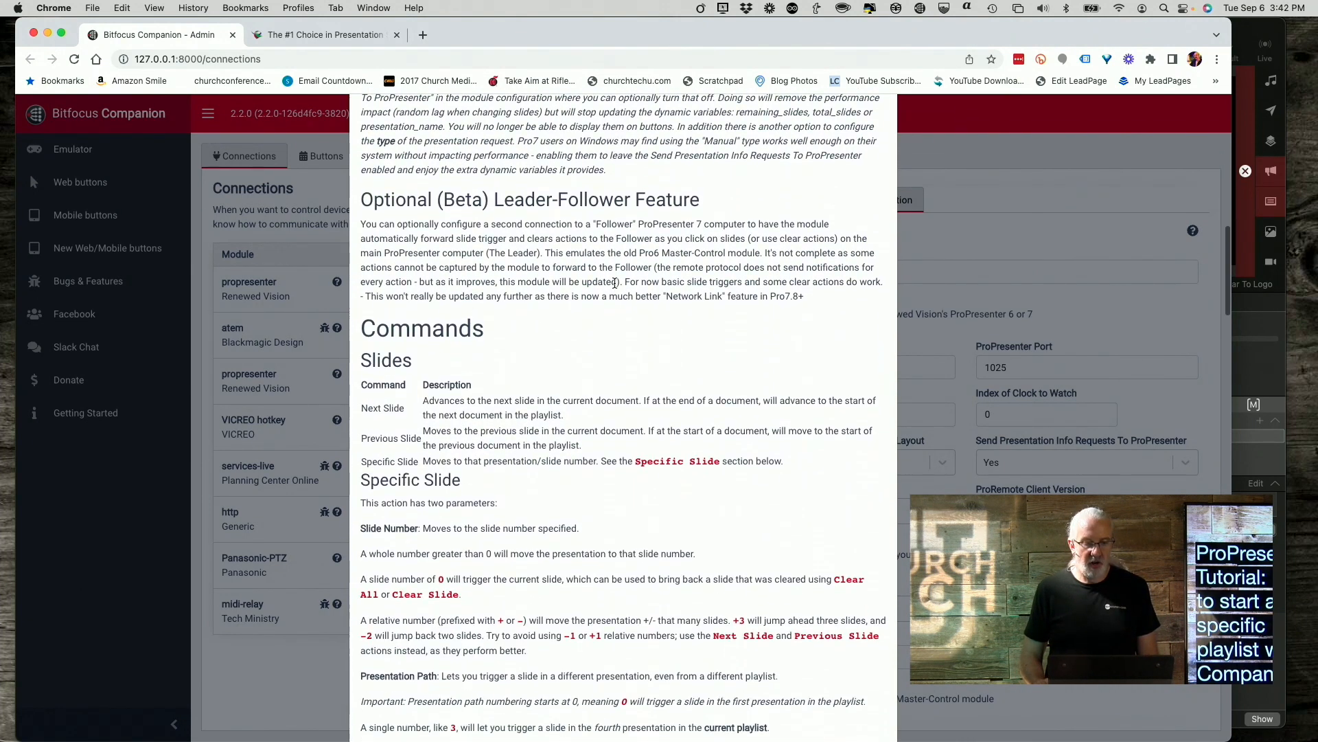
scroll(down, 3)
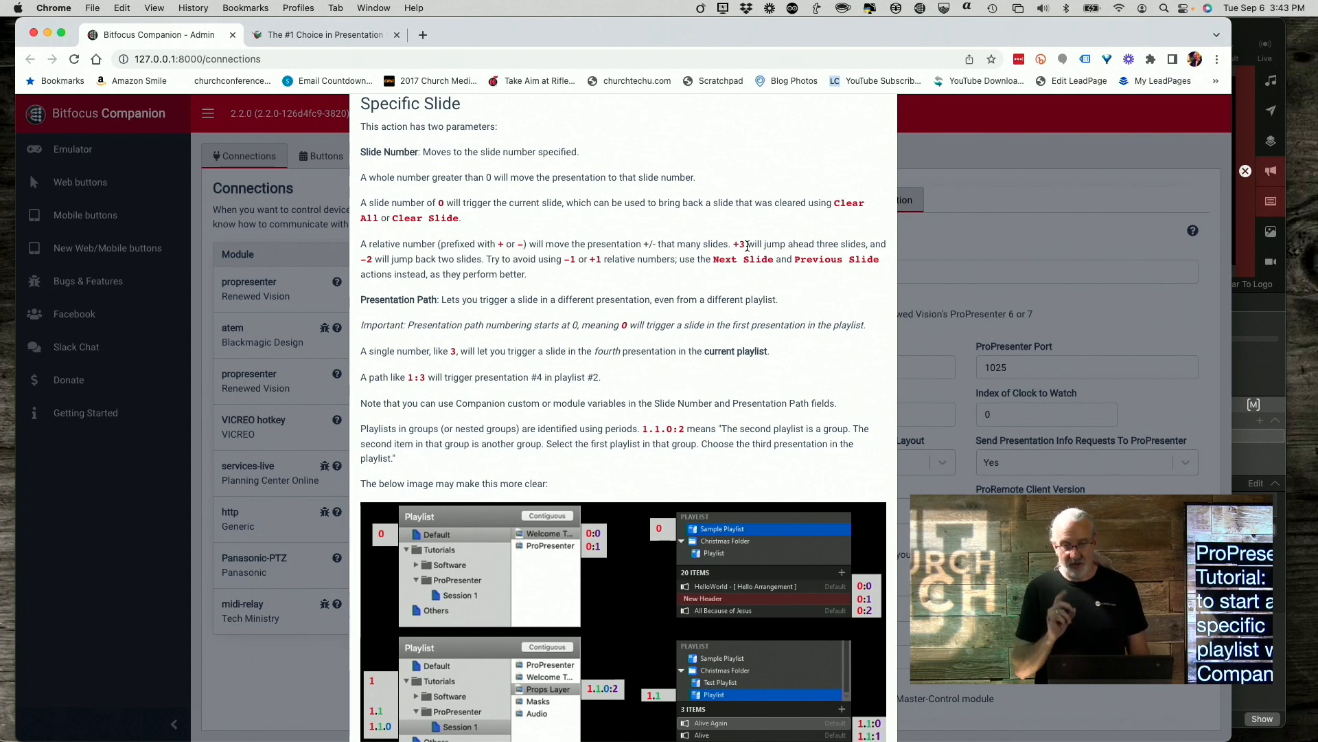
Scroll the help down to the presentation-path playlist diagram and indexing examples.
scroll(down, 3)
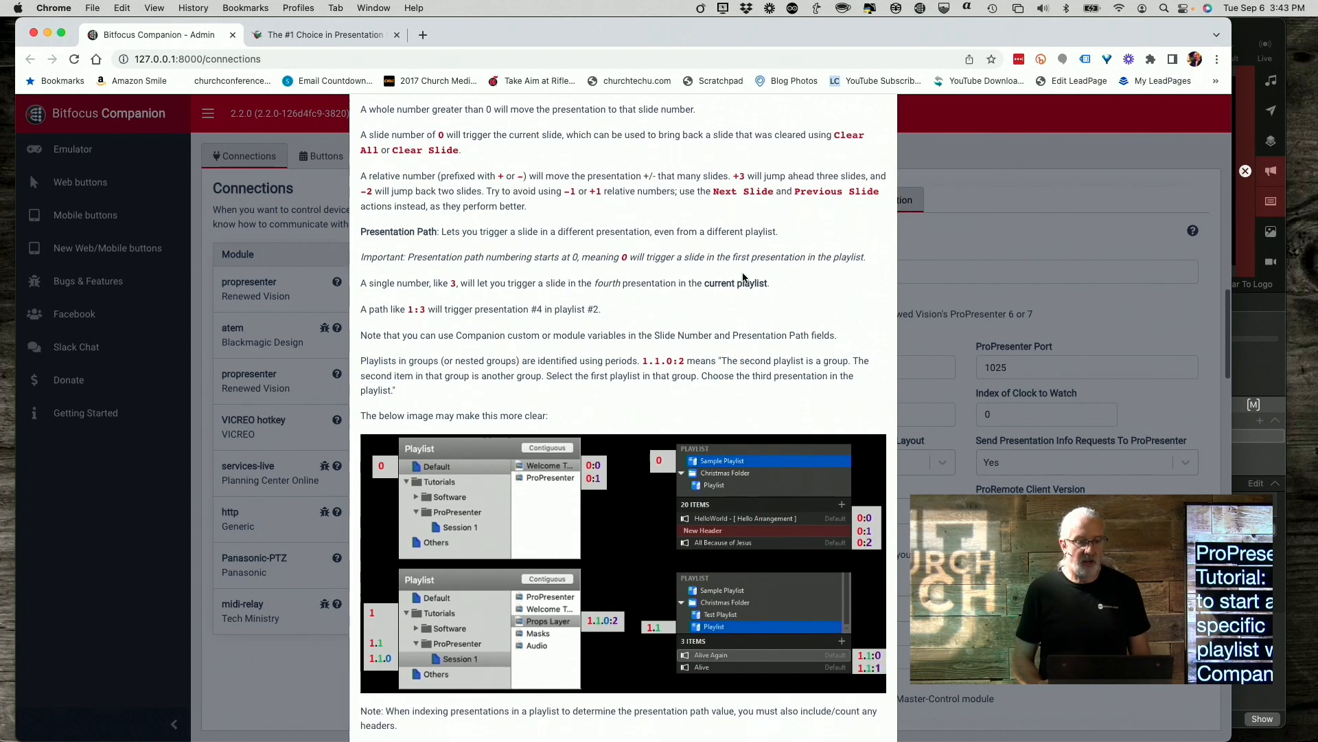
scroll(down, 3)
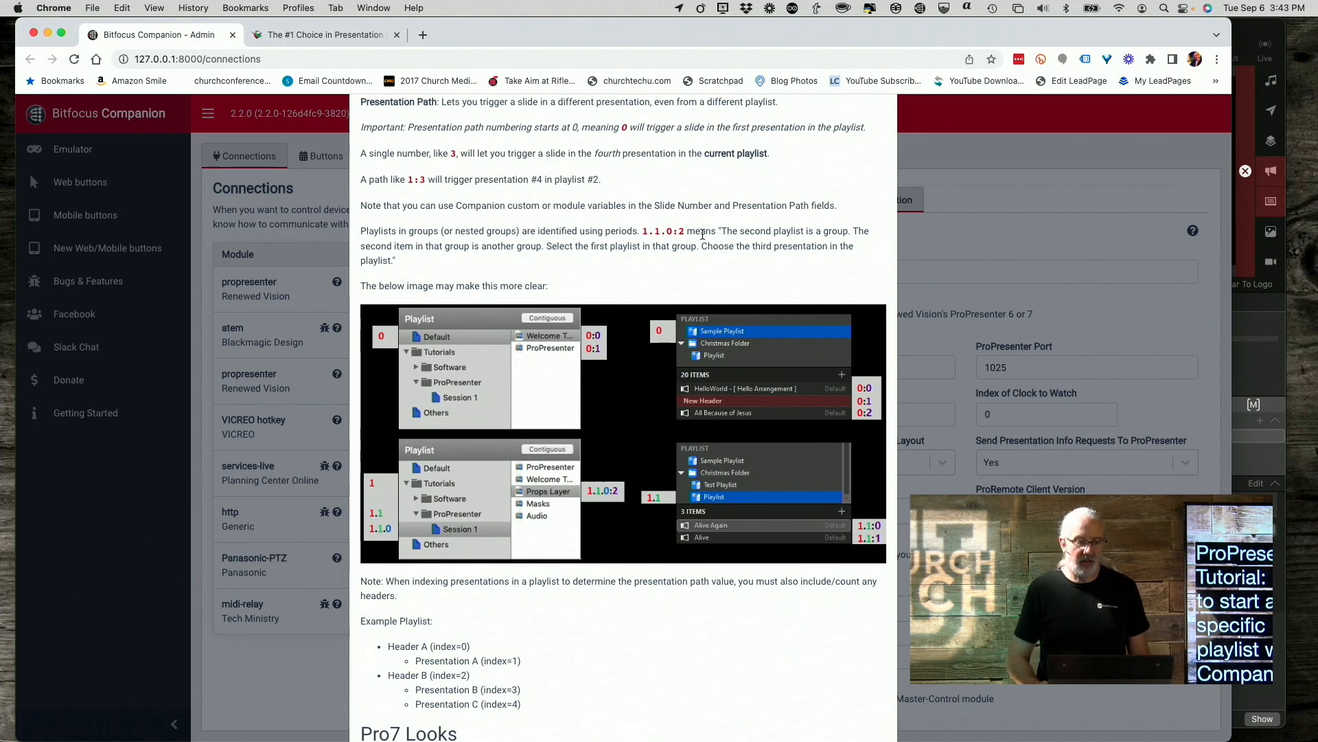
mouse_move(710, 195)
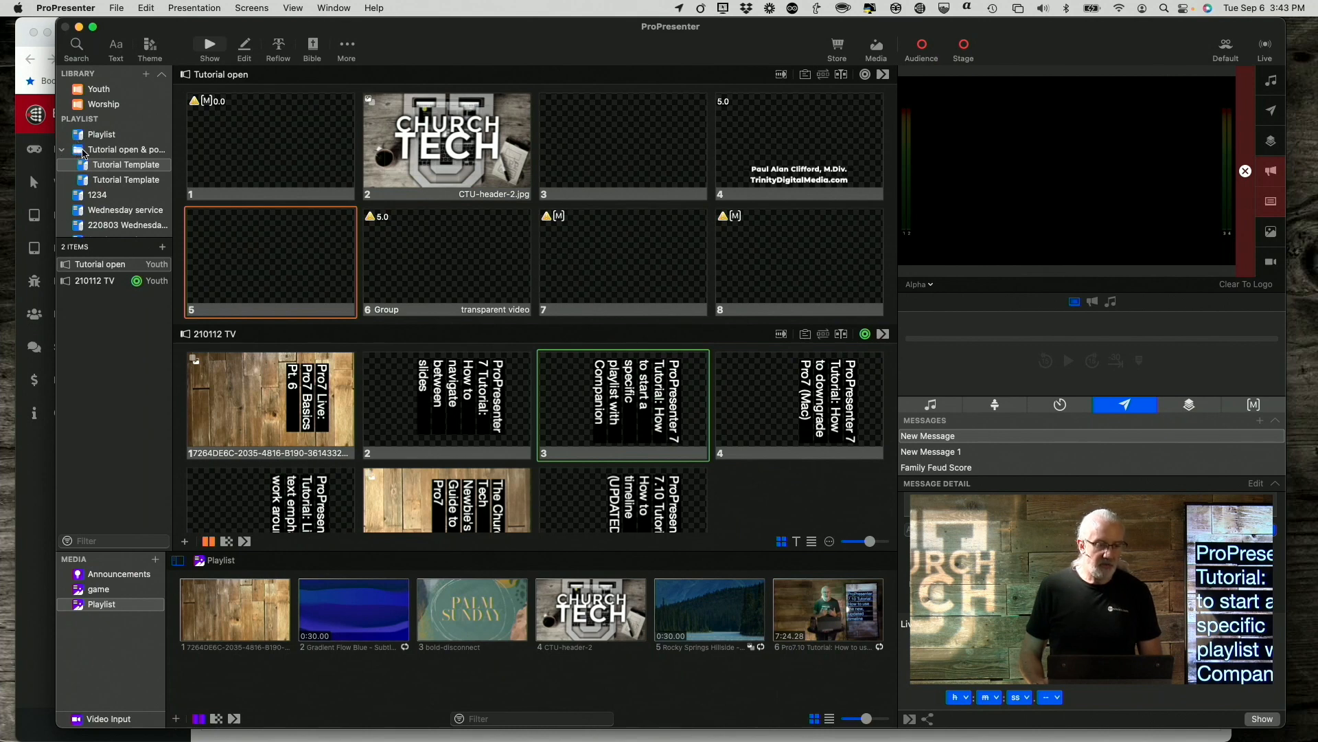
click(126, 150)
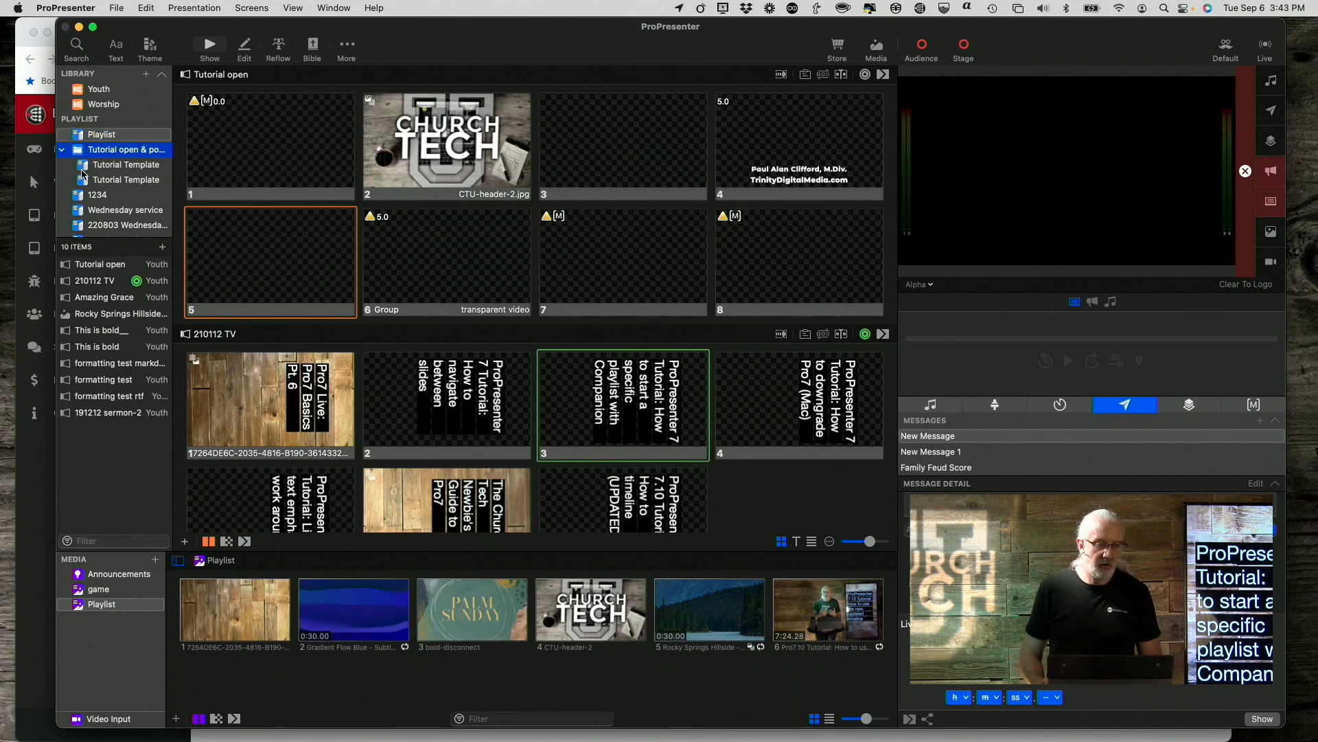
click(127, 165)
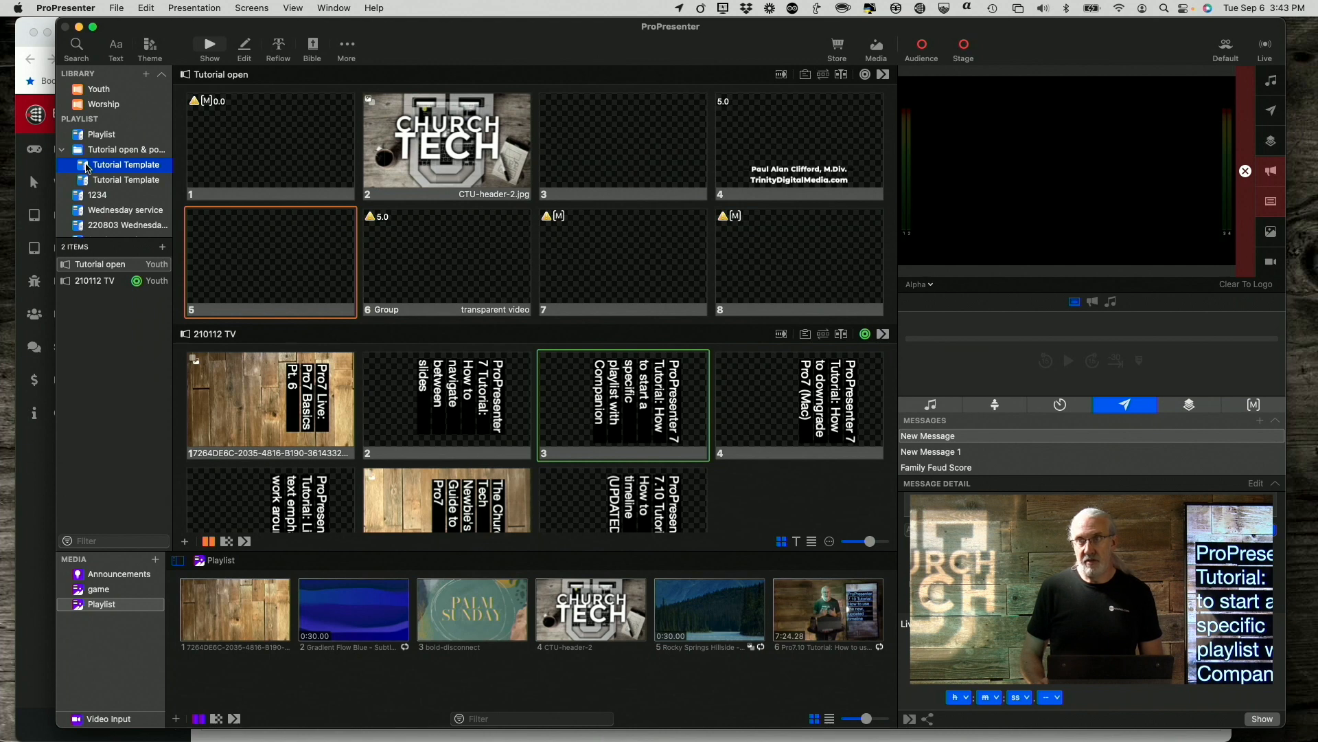
click(126, 180)
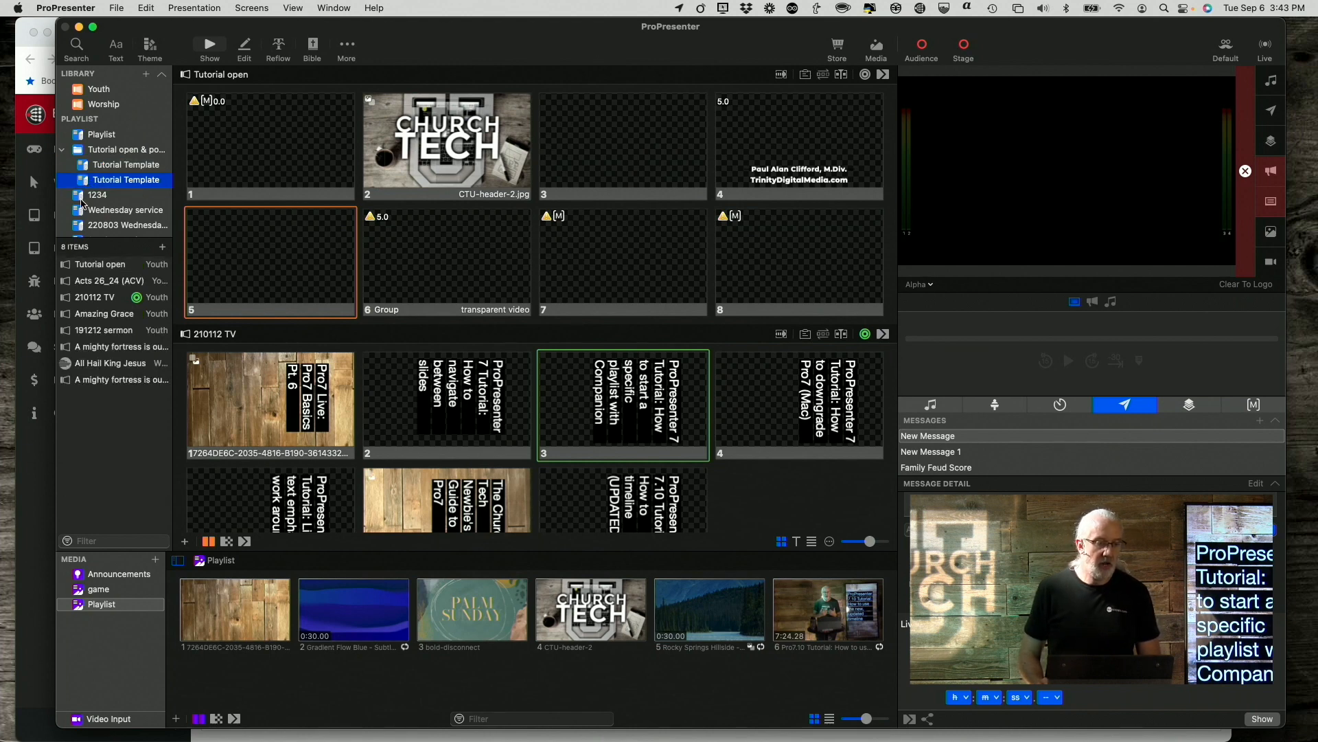
click(98, 195)
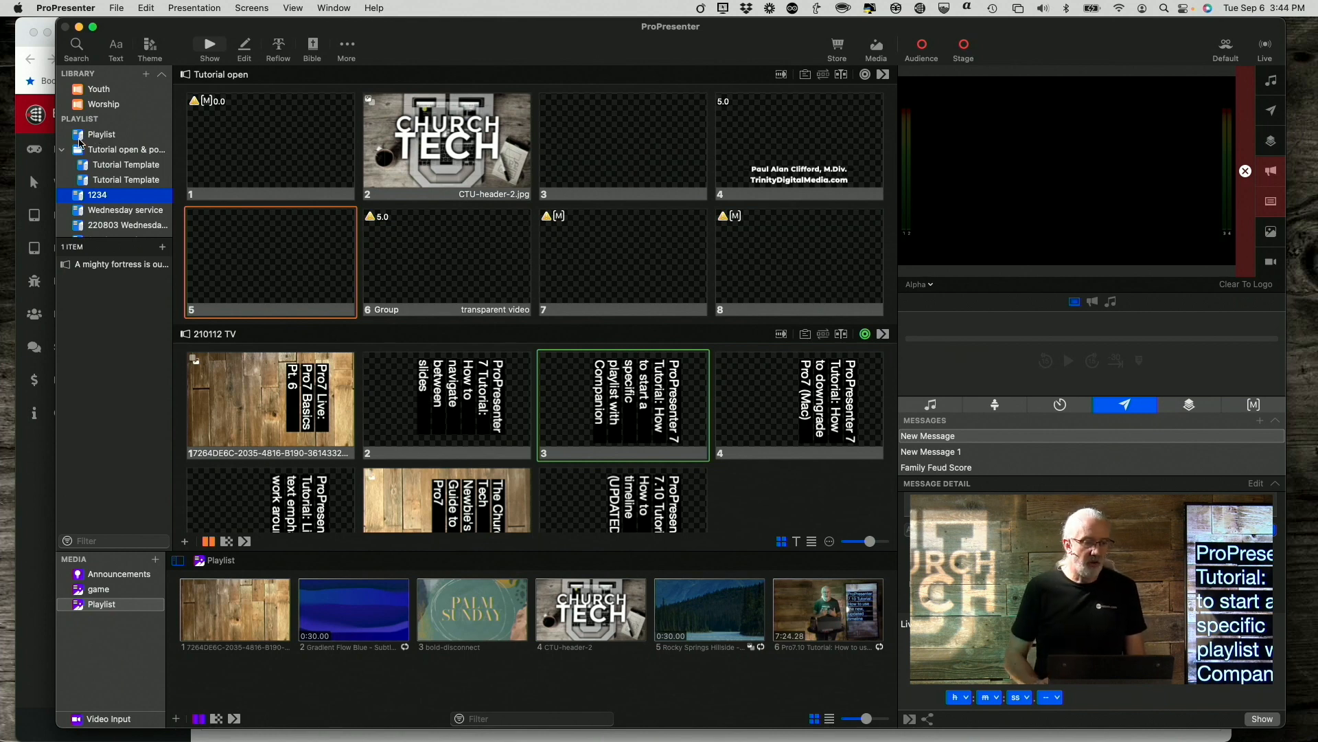
click(101, 135)
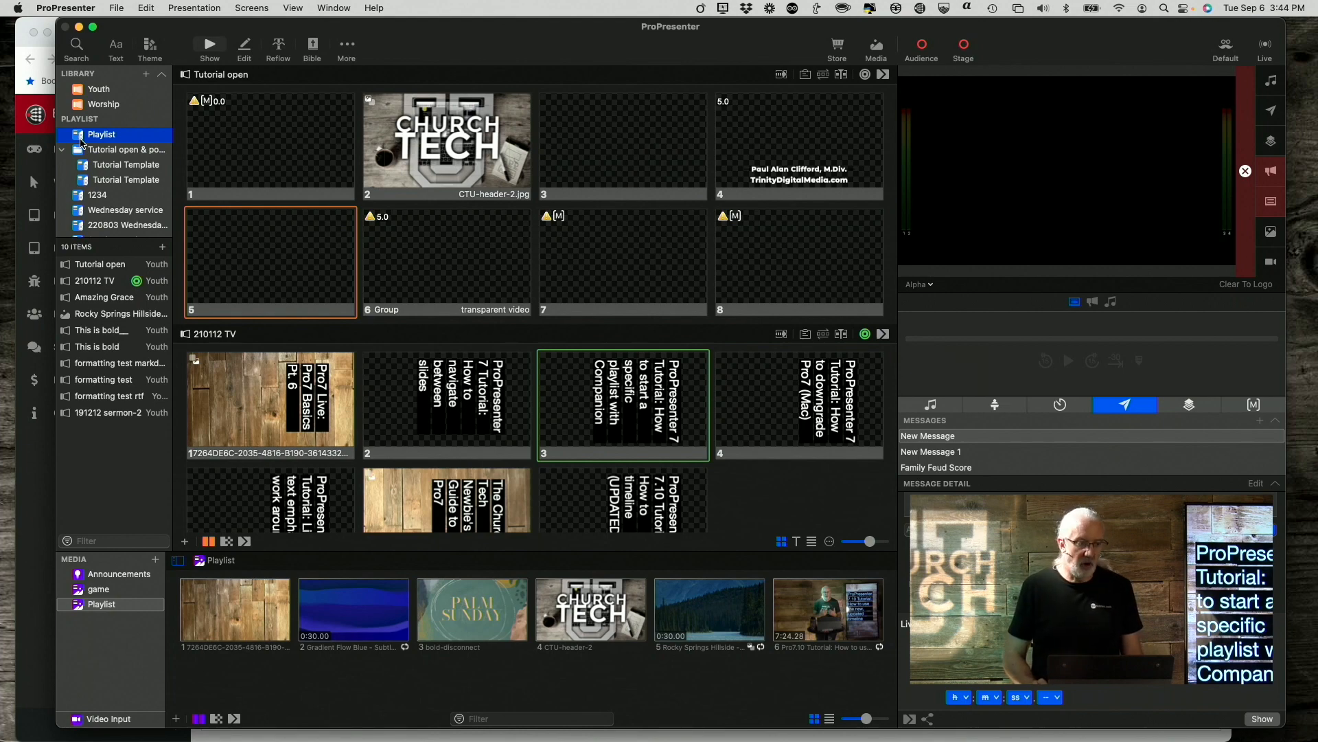
click(126, 149)
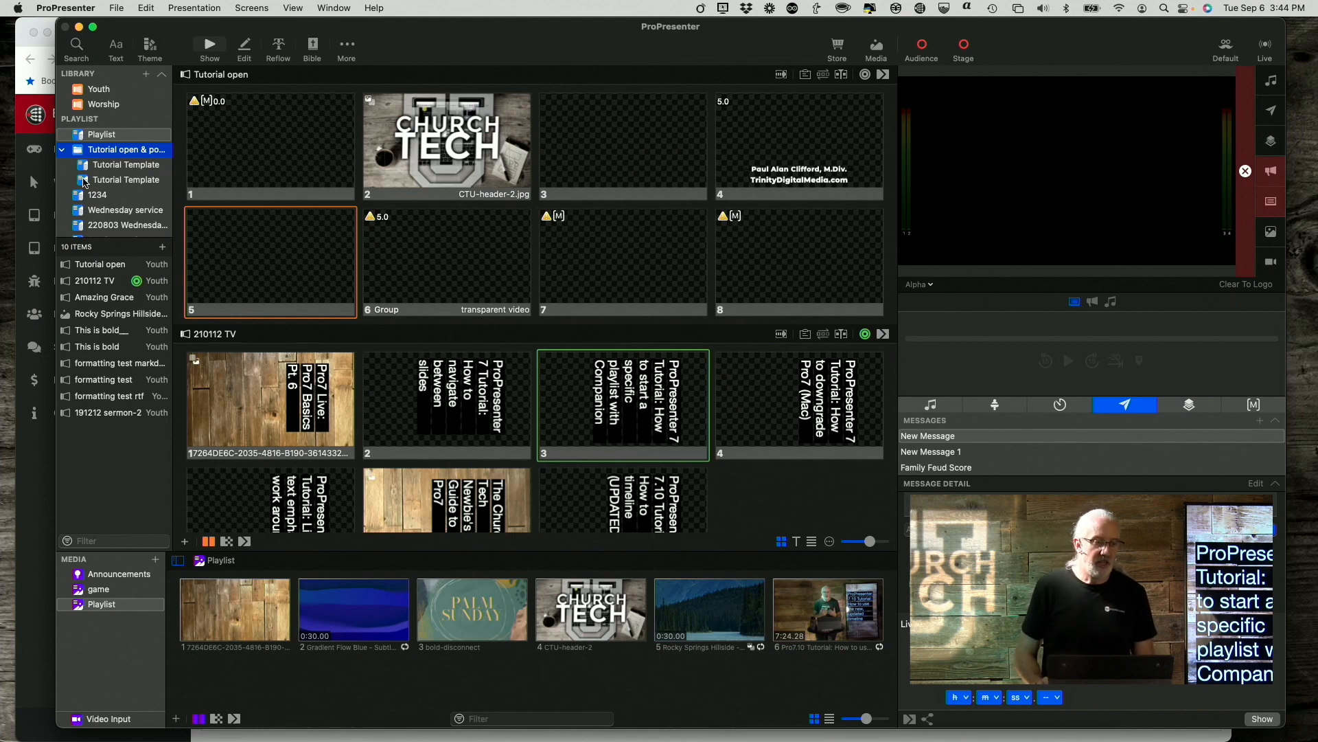
click(125, 165)
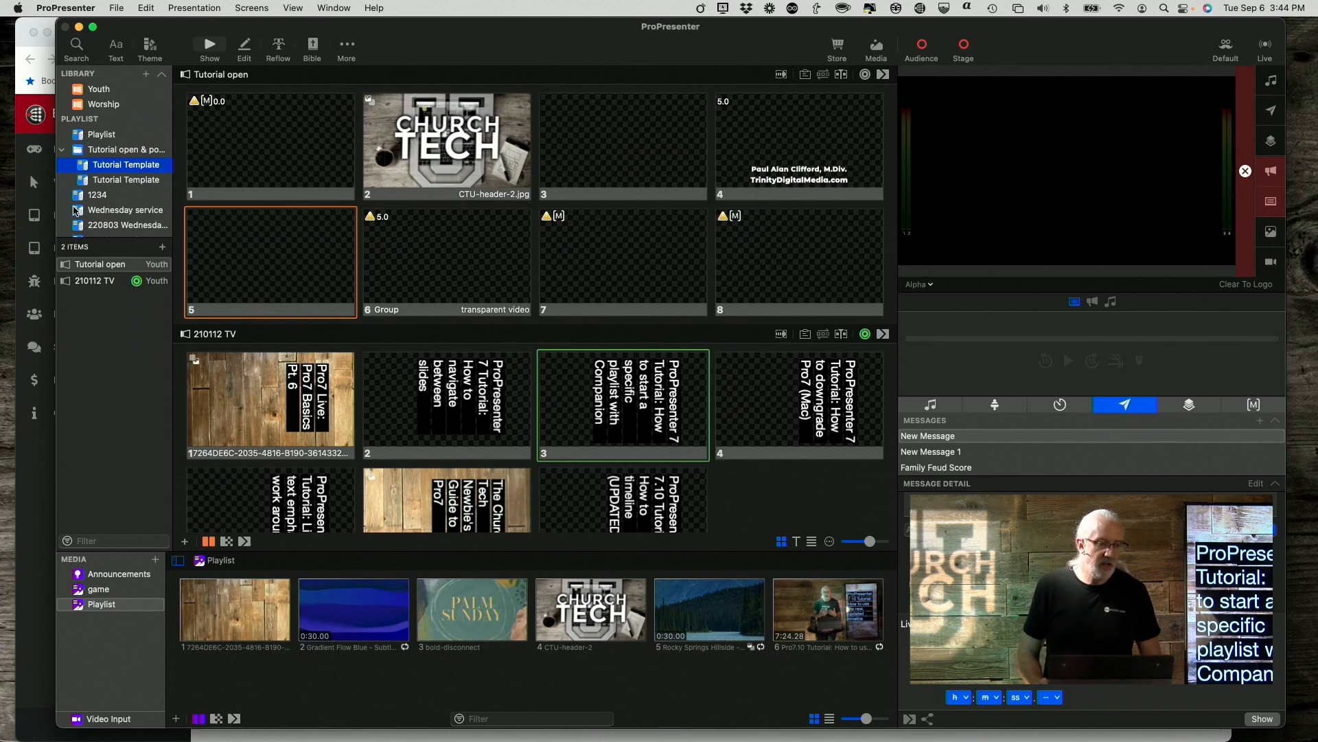
click(98, 193)
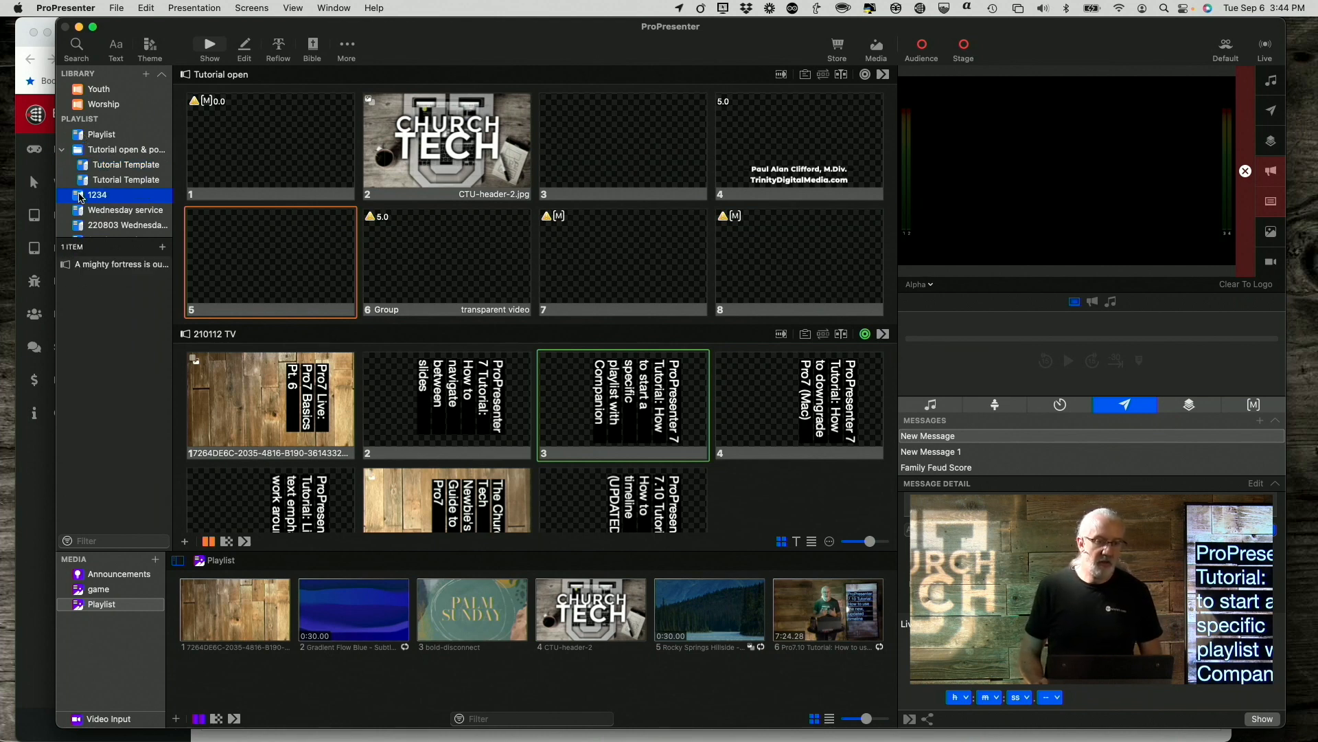
click(125, 209)
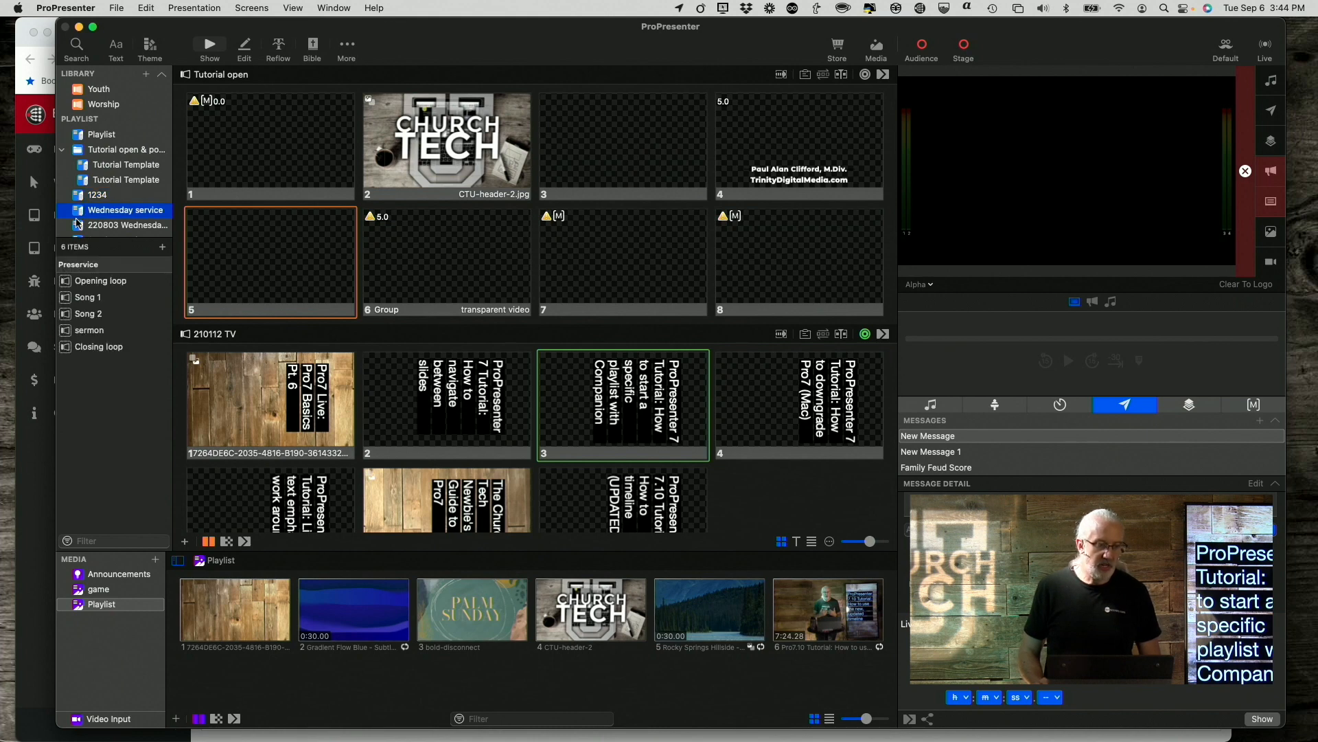
click(126, 224)
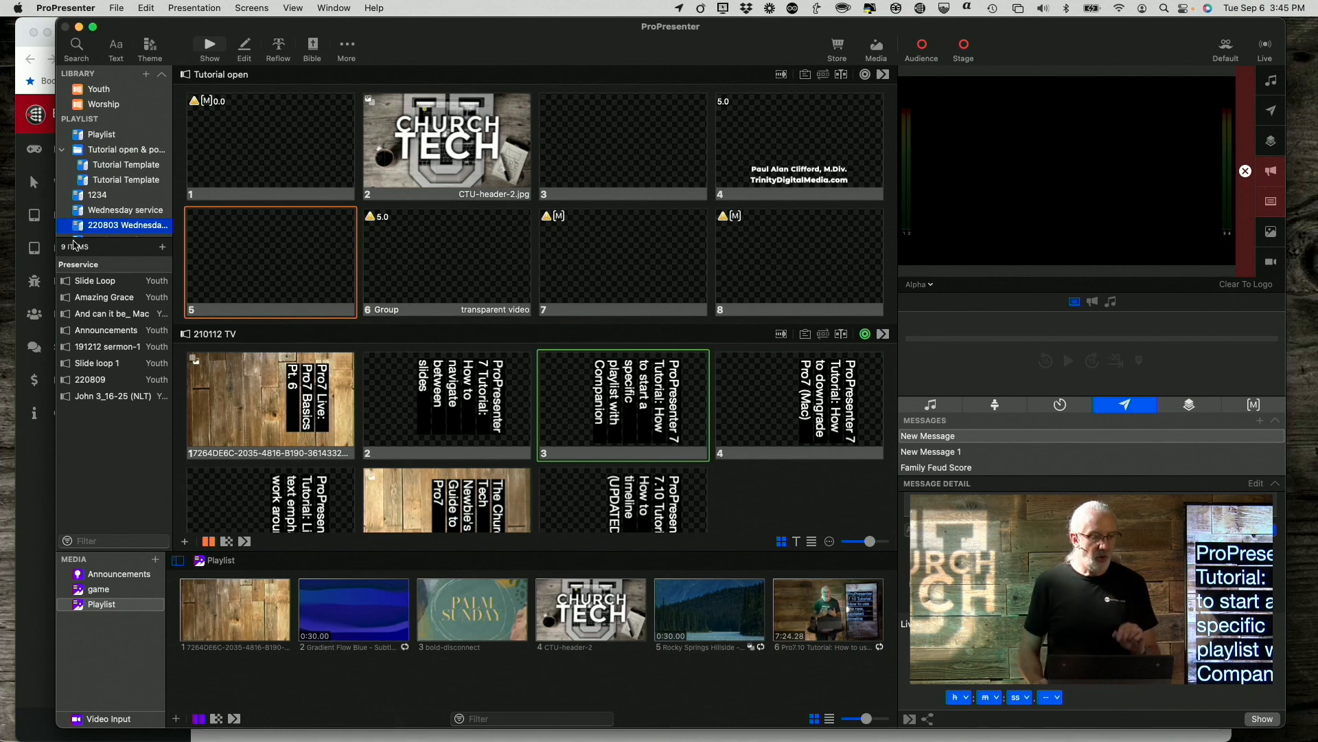
mouse_move(110, 291)
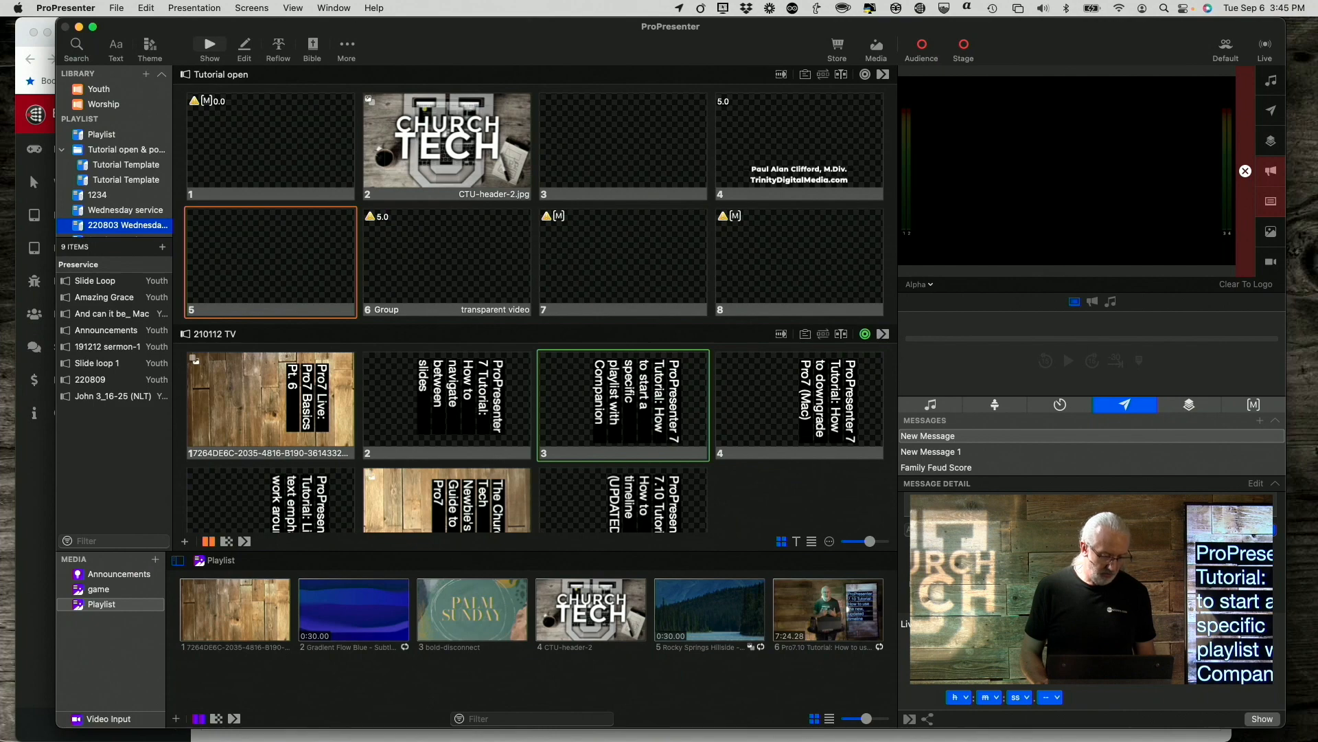
click(52, 9)
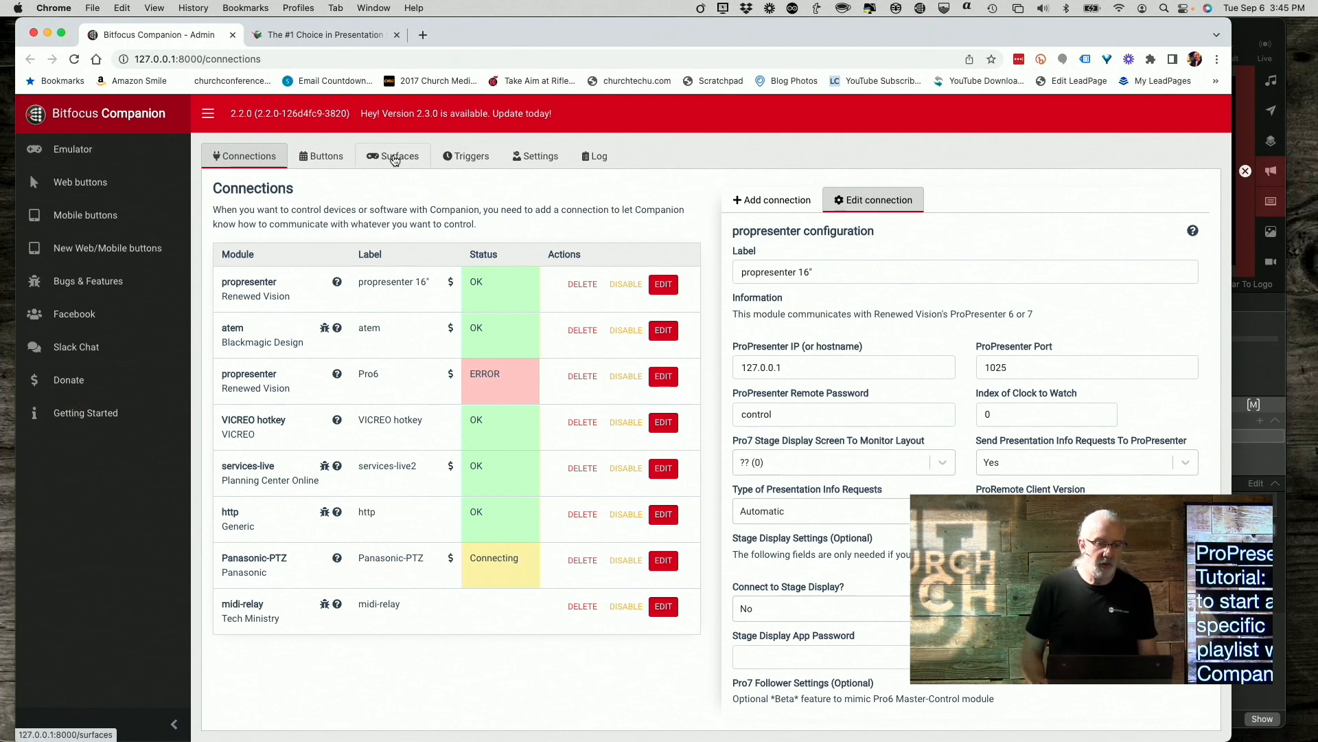
Navigate the Buttons view to page 9 and select the specific slide button for editing.
click(320, 155)
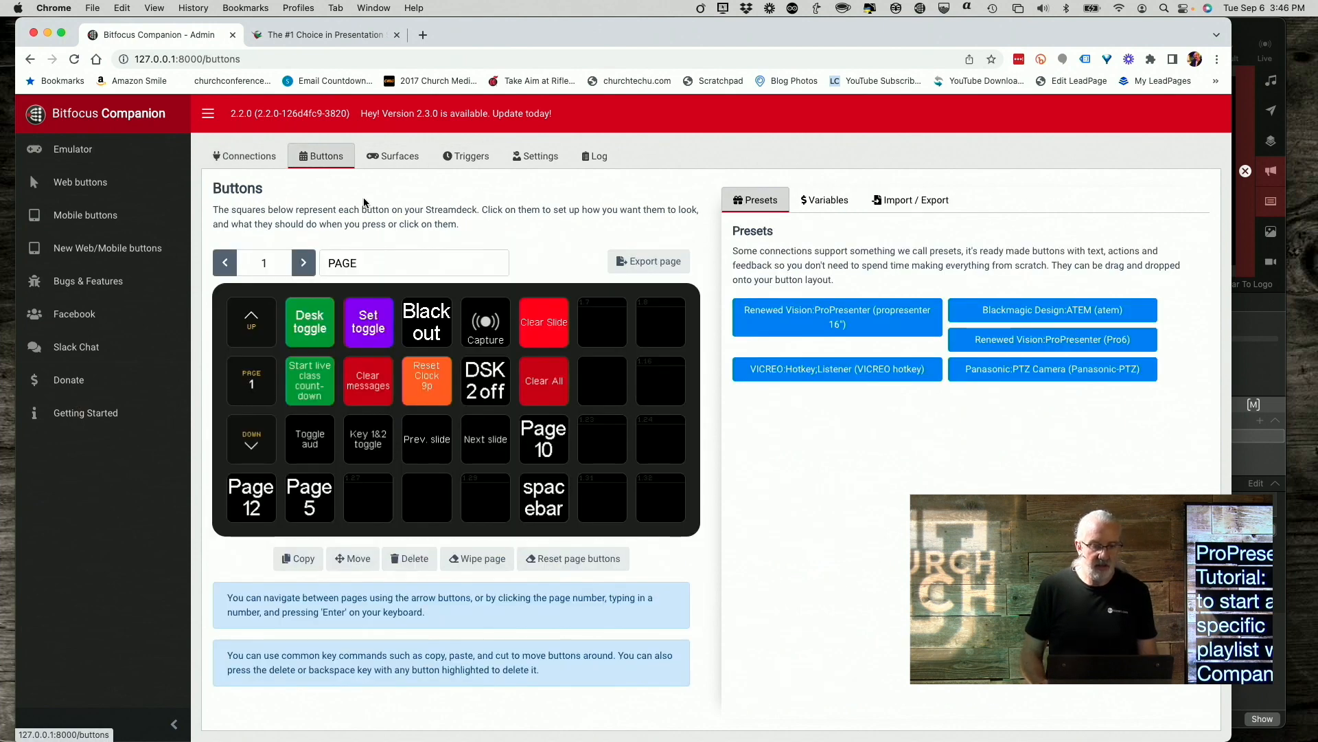
click(263, 263)
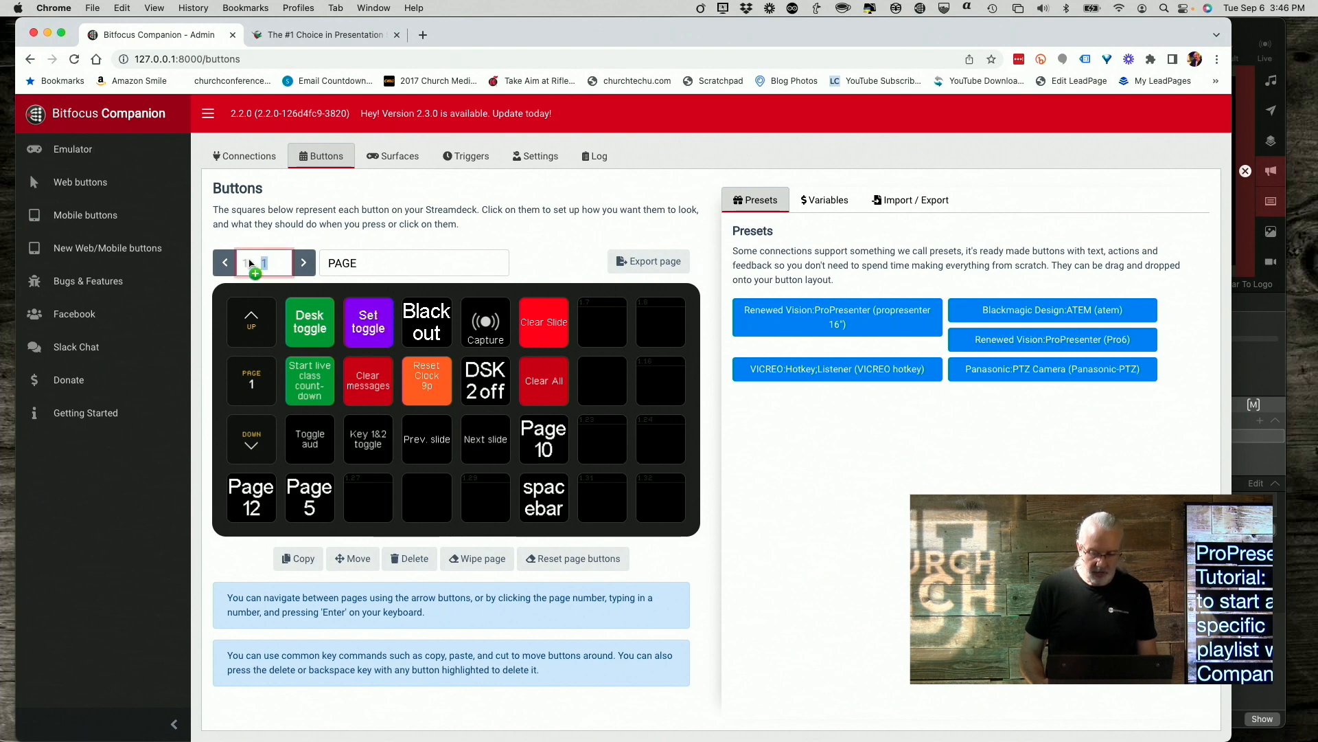
text(8)
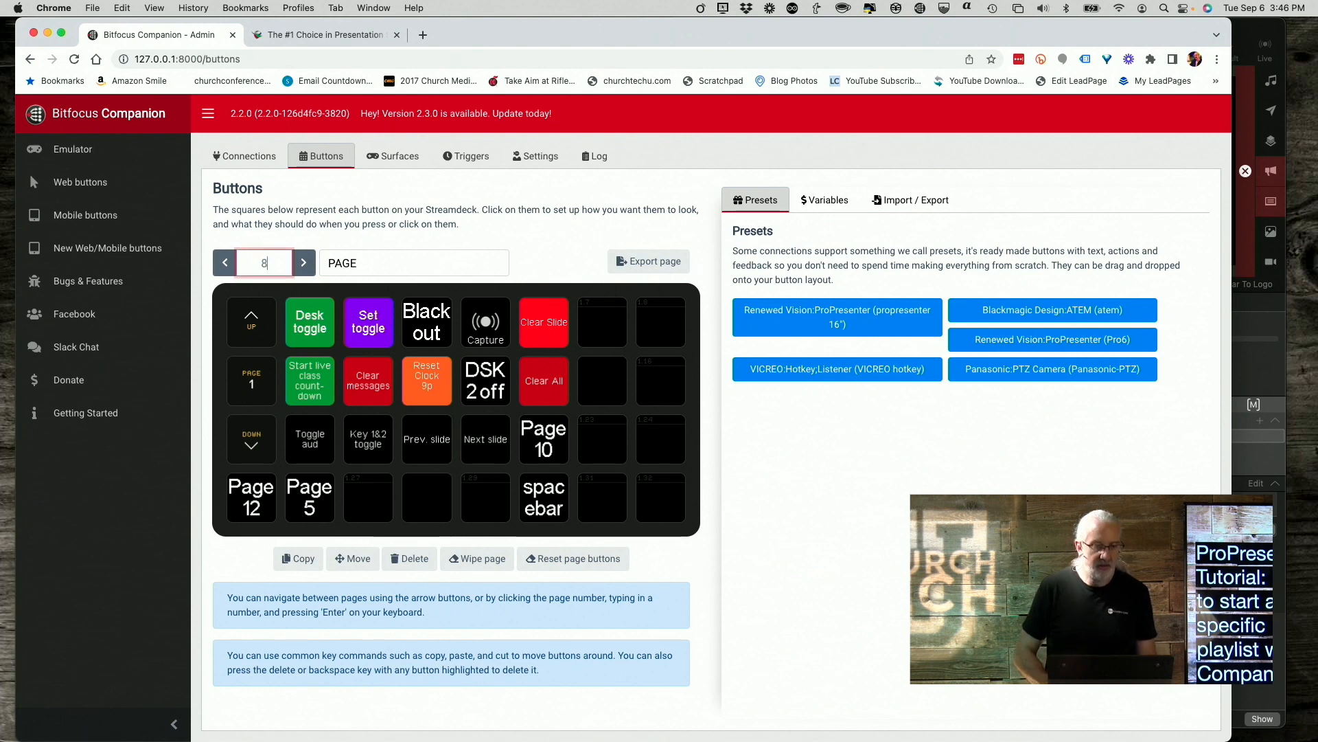
click(302, 262)
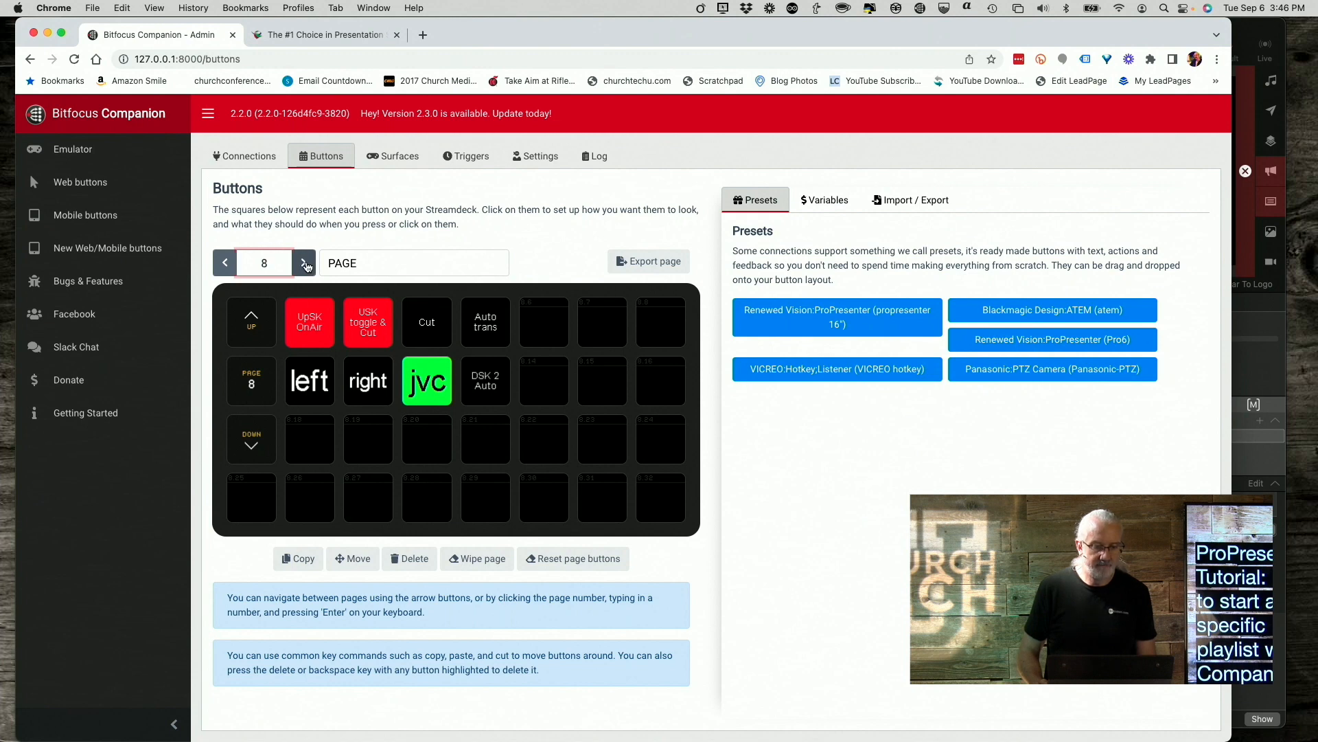
click(302, 263)
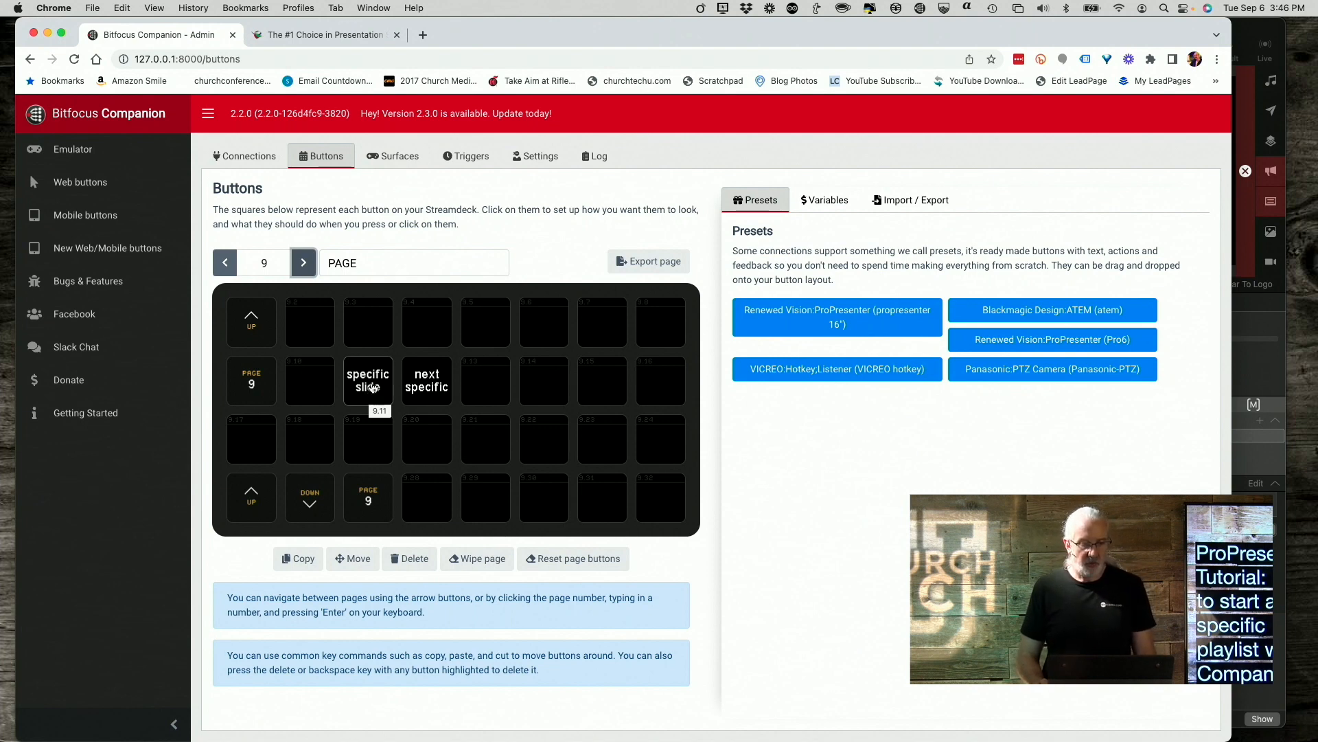
click(368, 381)
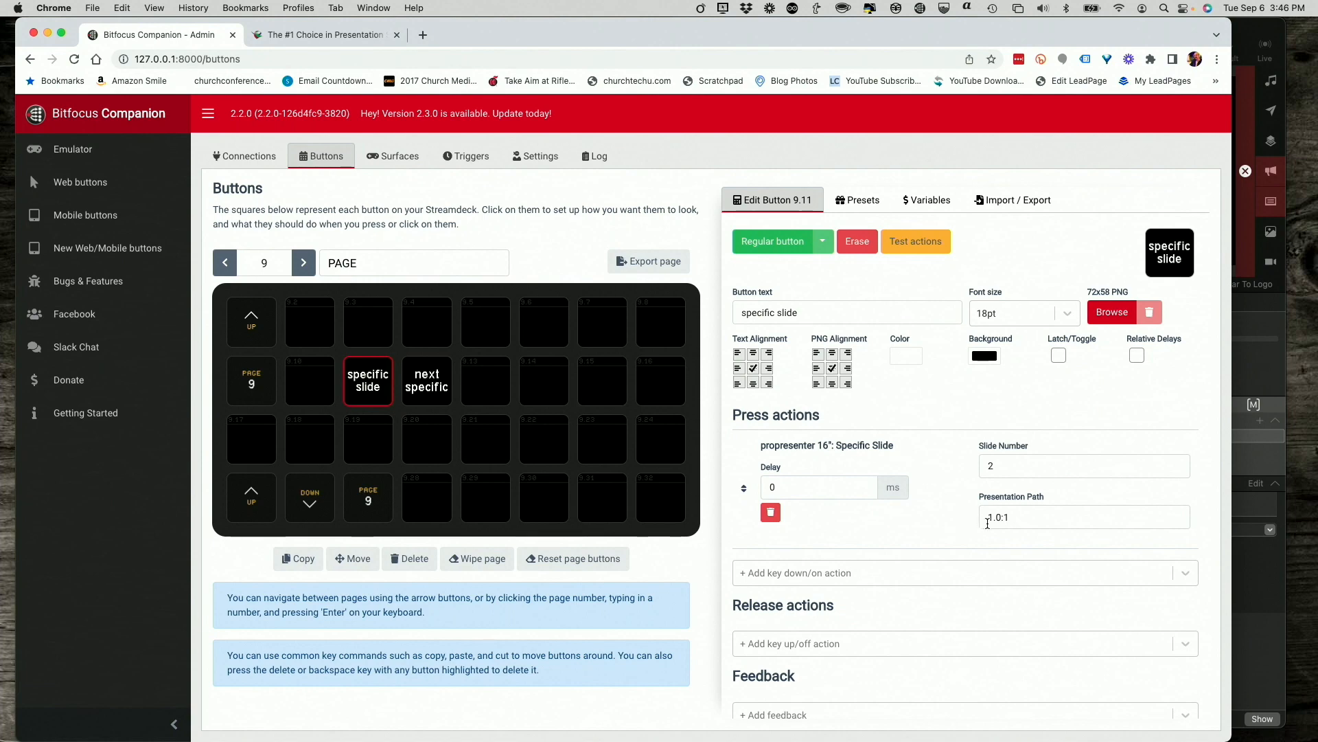
mouse_move(998, 518)
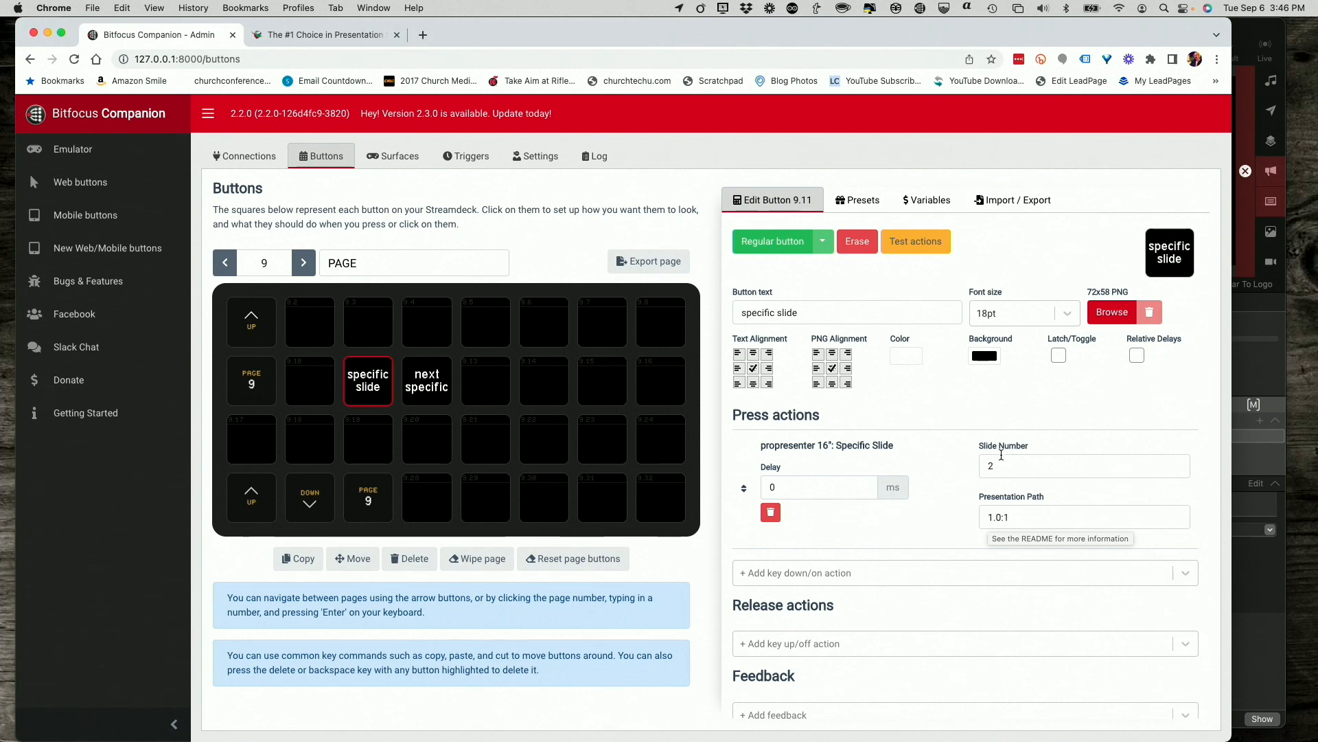
mouse_move(974, 470)
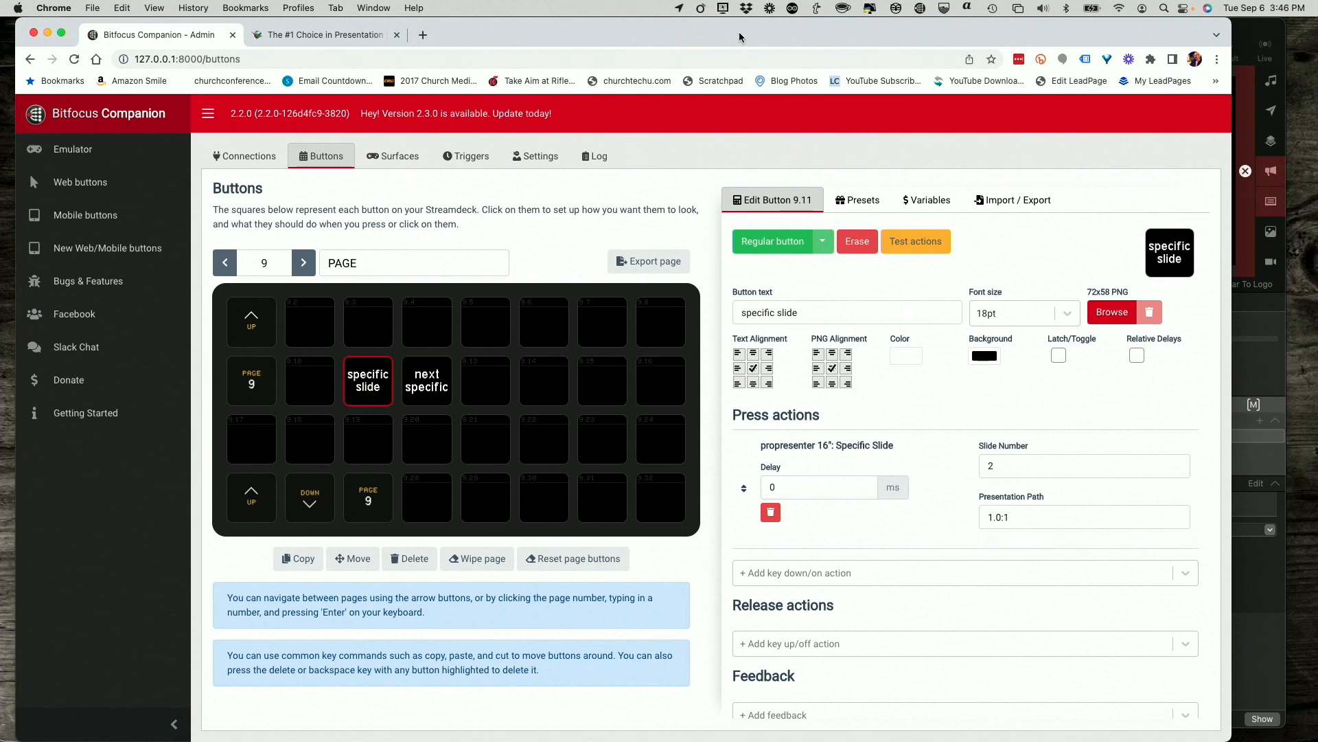
mouse_move(1248, 36)
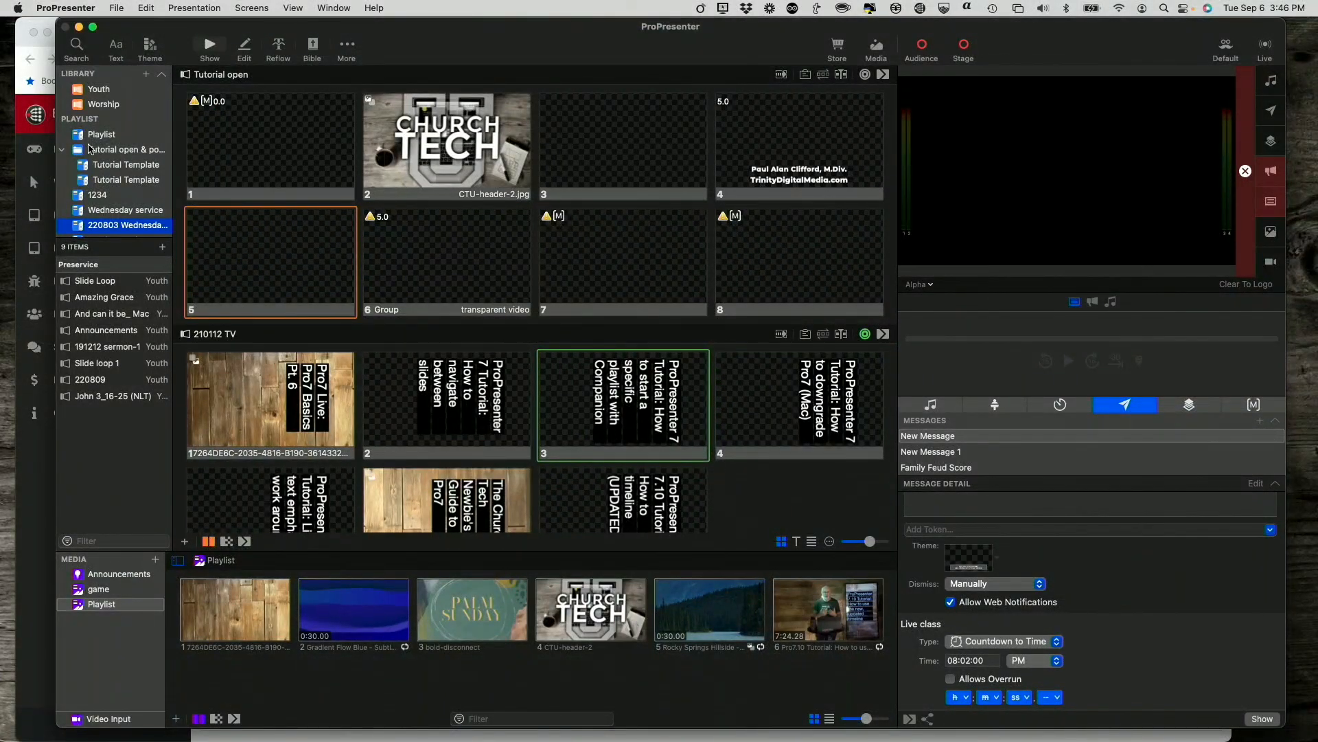
Open the Tutorial Template playlist and view its 210112 TV and Tutorial open presentations.
click(128, 150)
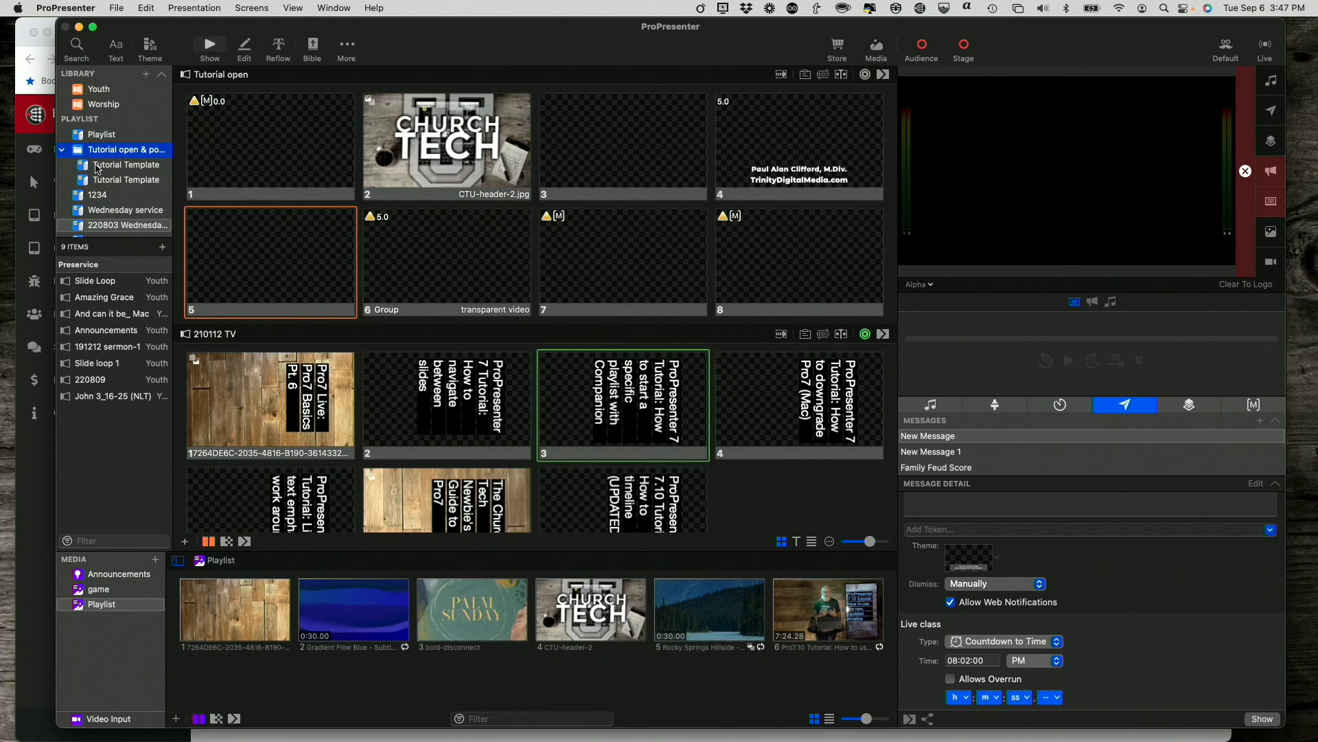
click(125, 165)
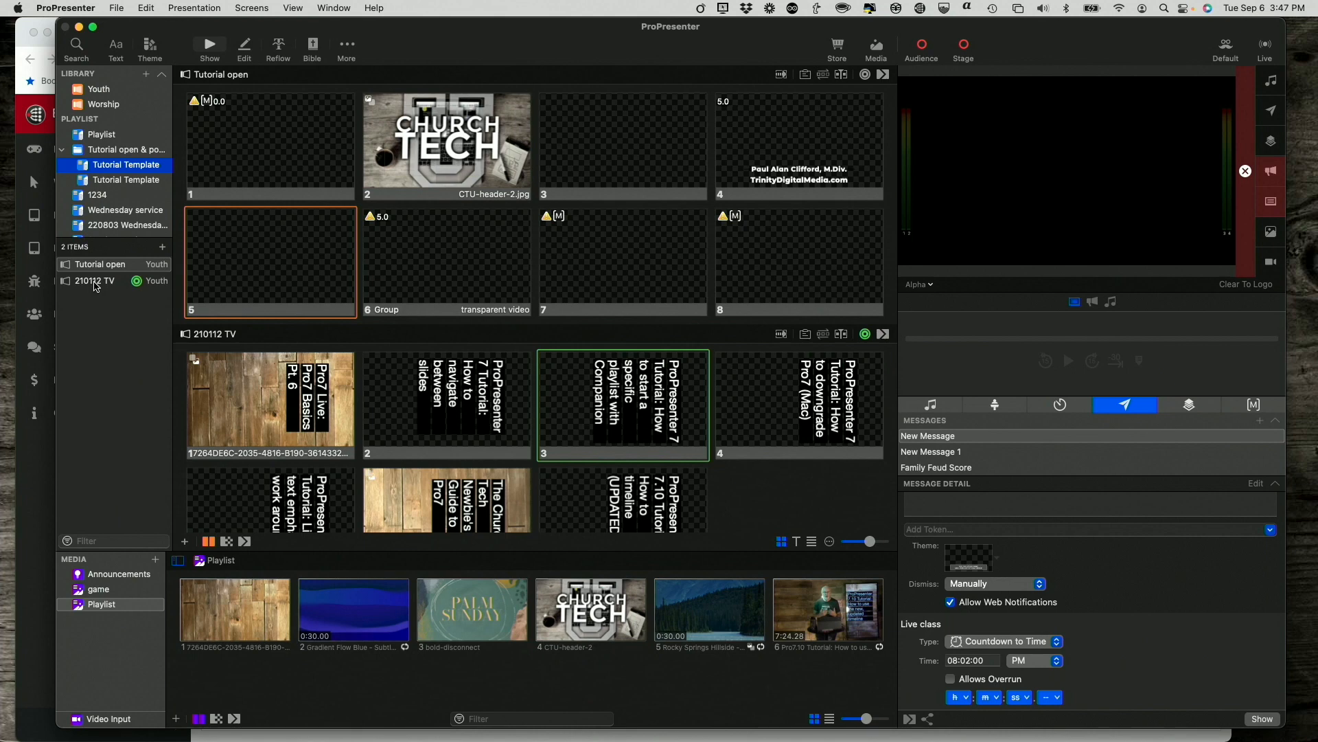
click(95, 280)
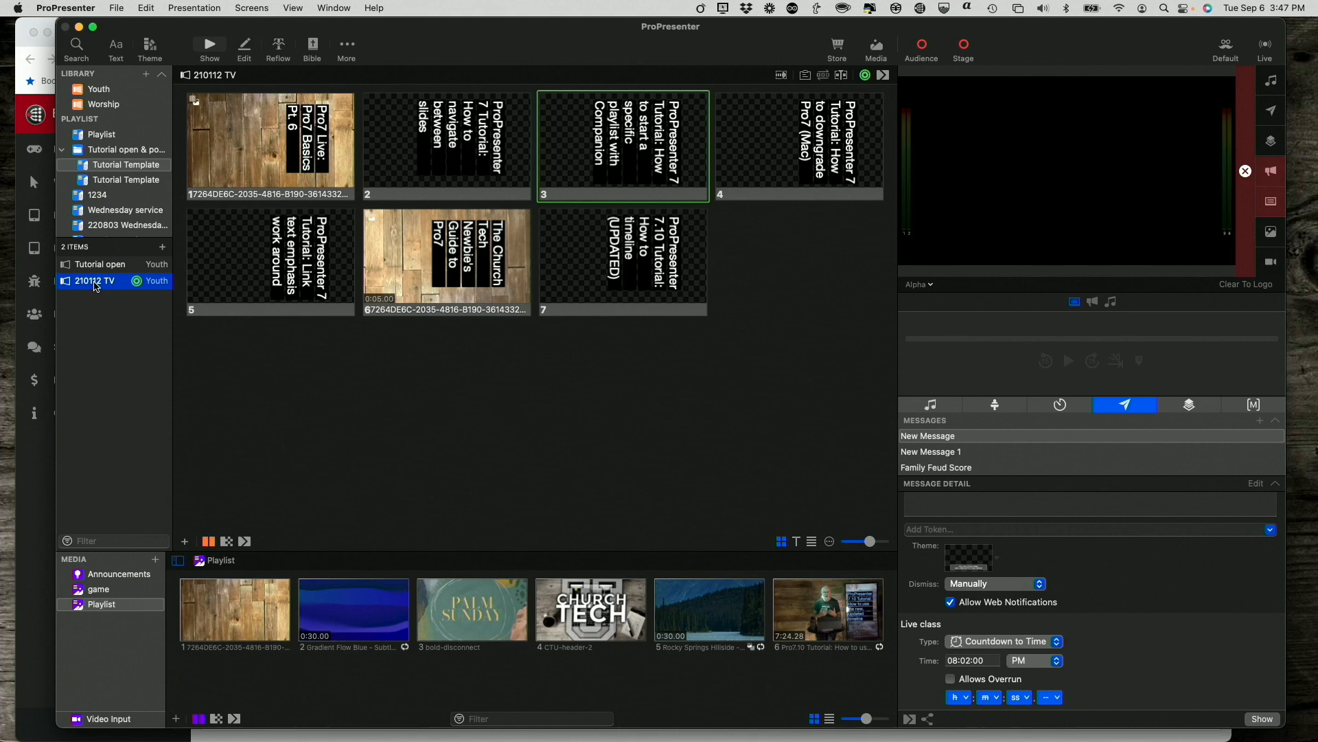
click(98, 264)
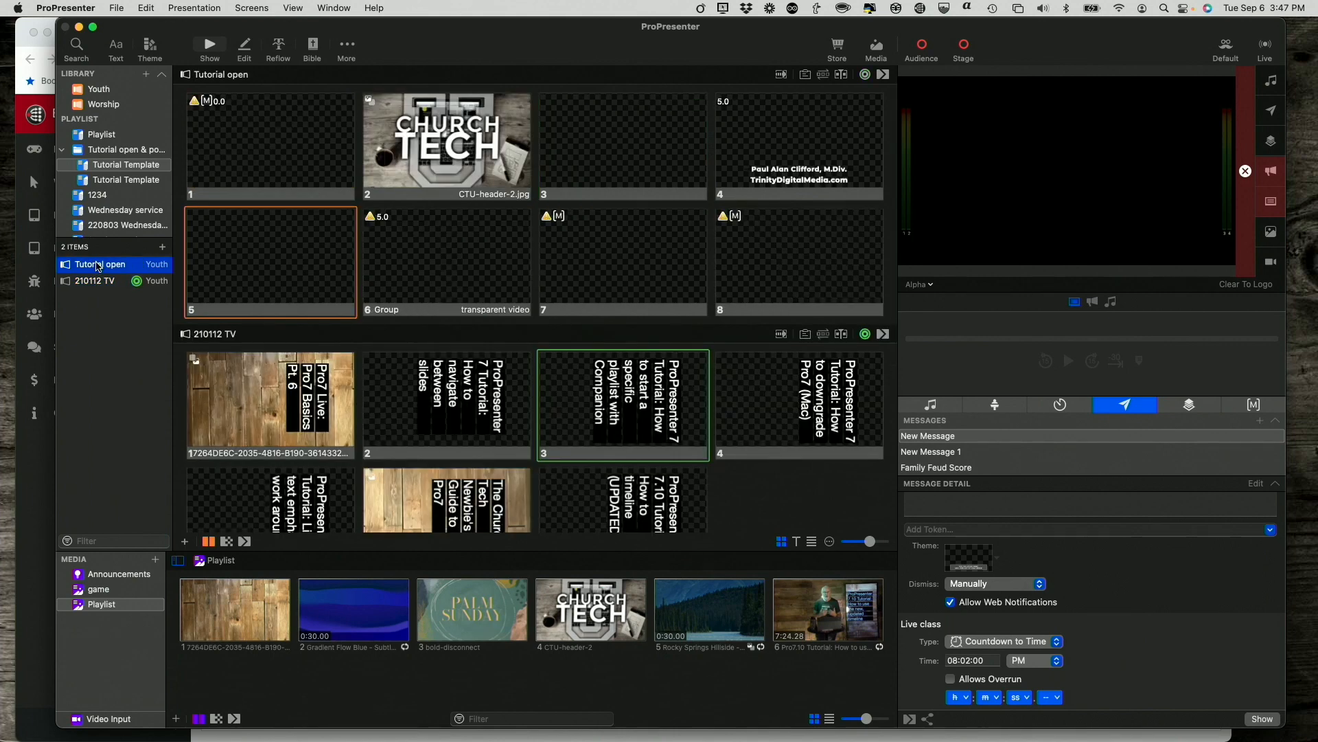
mouse_move(94, 233)
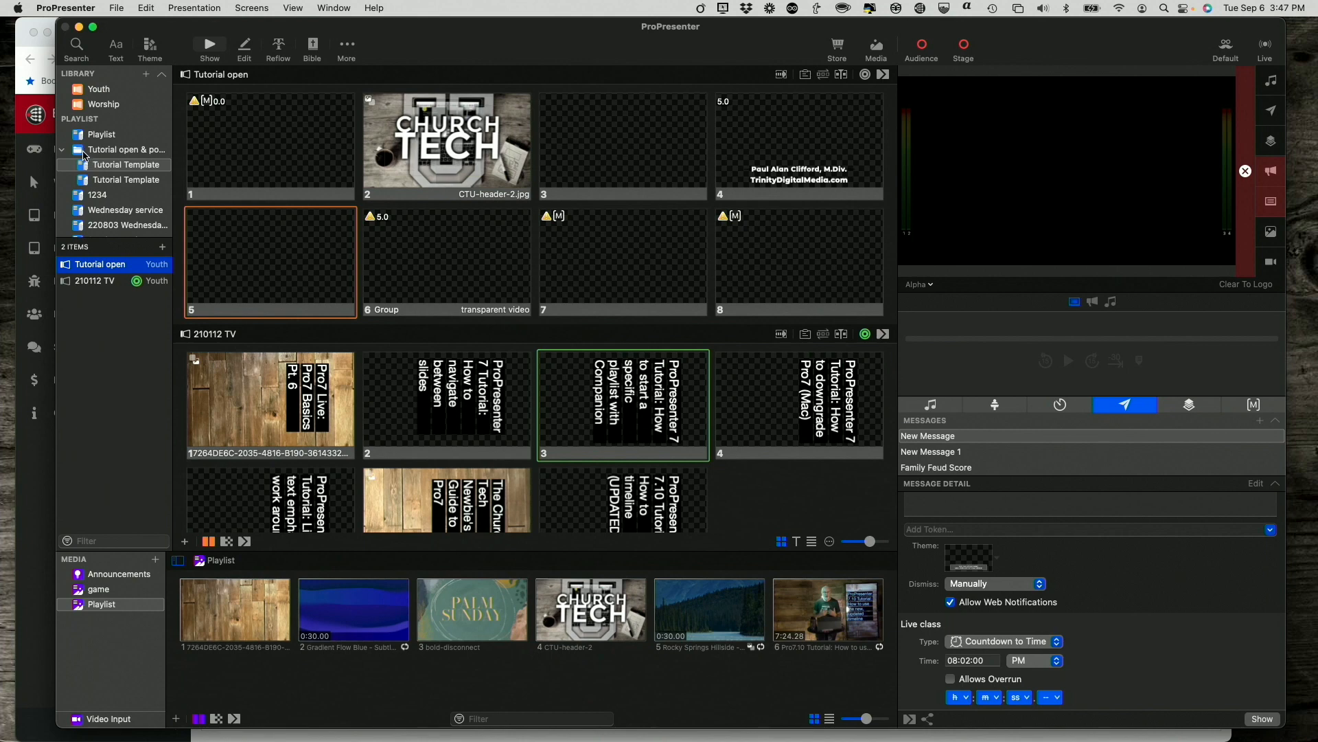
mouse_move(86, 170)
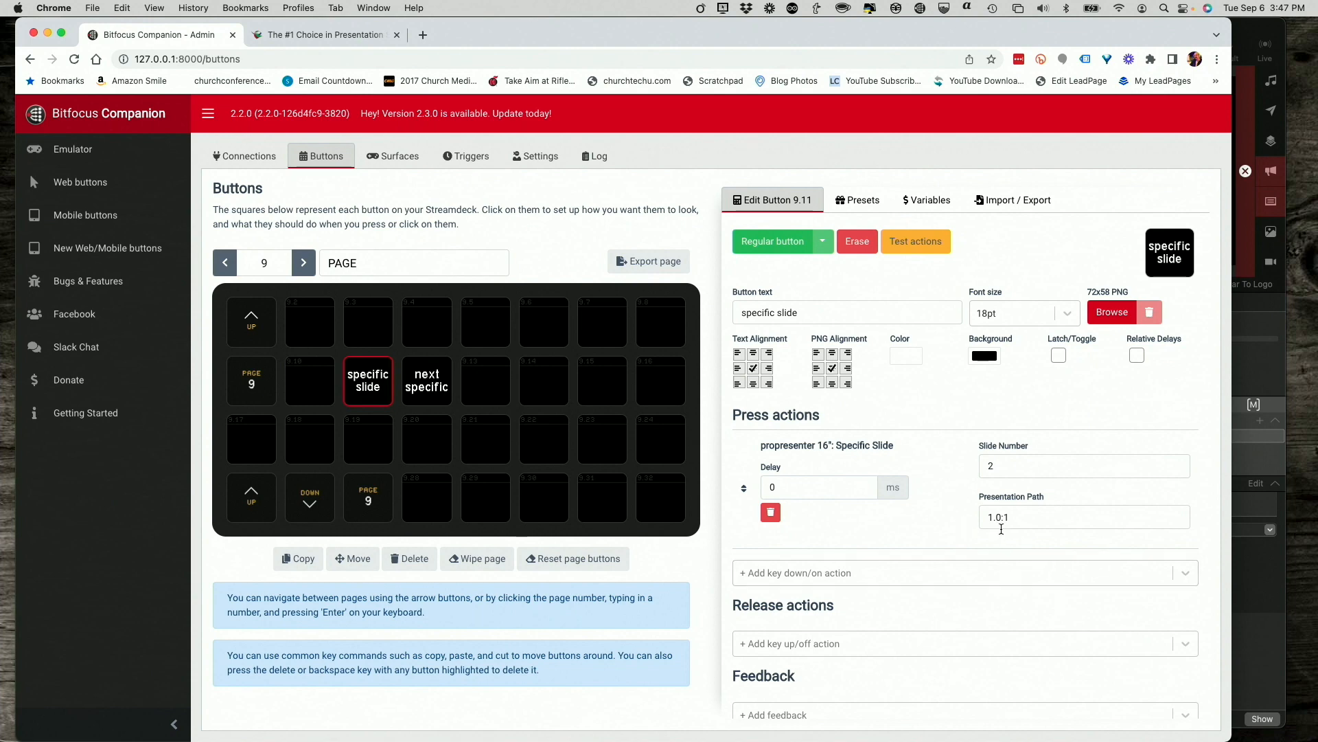
Change the specific slide button's presentation path from 1.0:1 to 1.0:0.
click(1084, 517)
text(0)
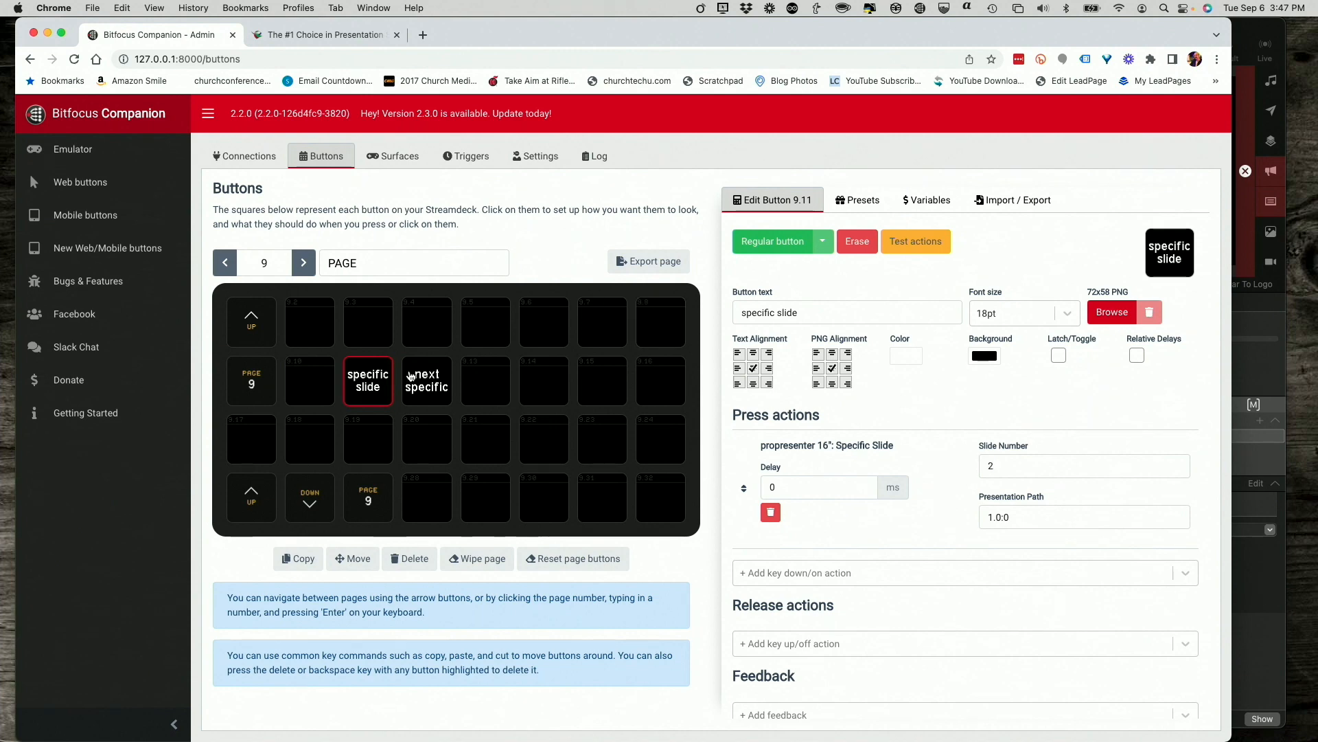
mouse_move(1151, 54)
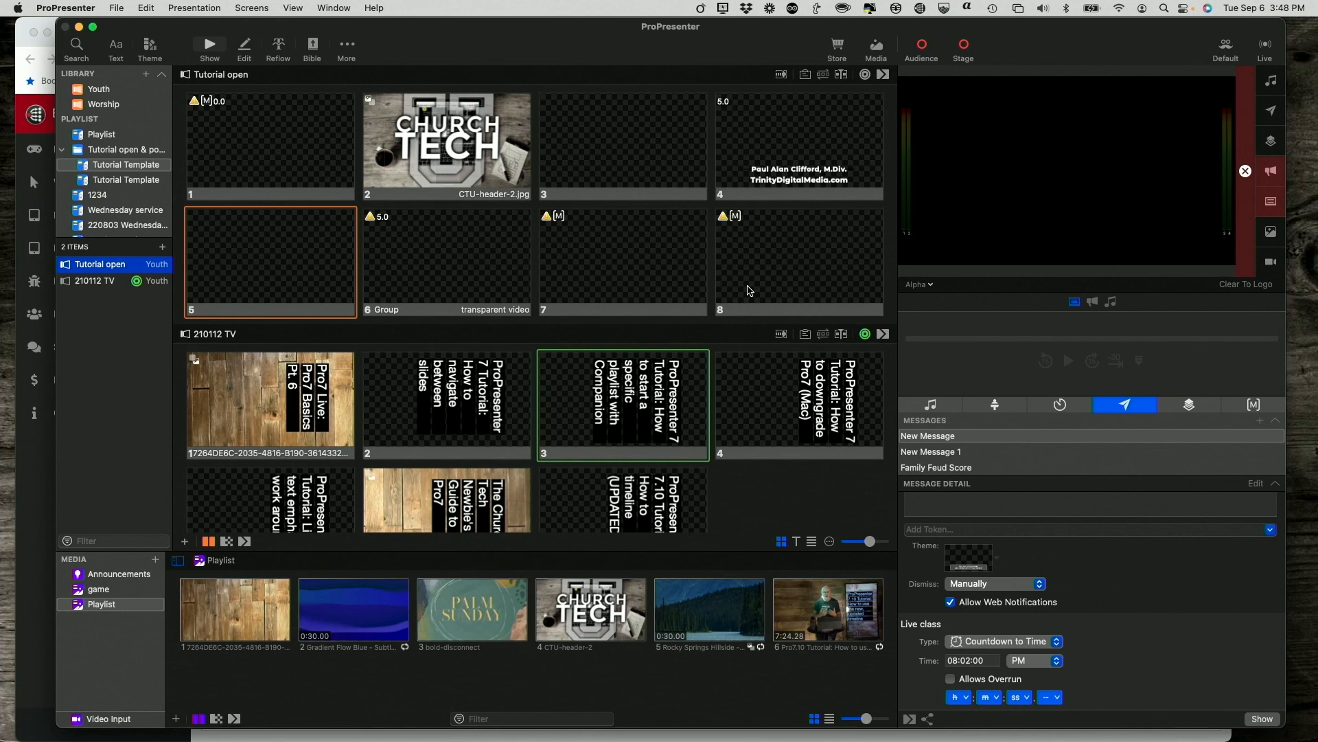
mouse_move(784, 269)
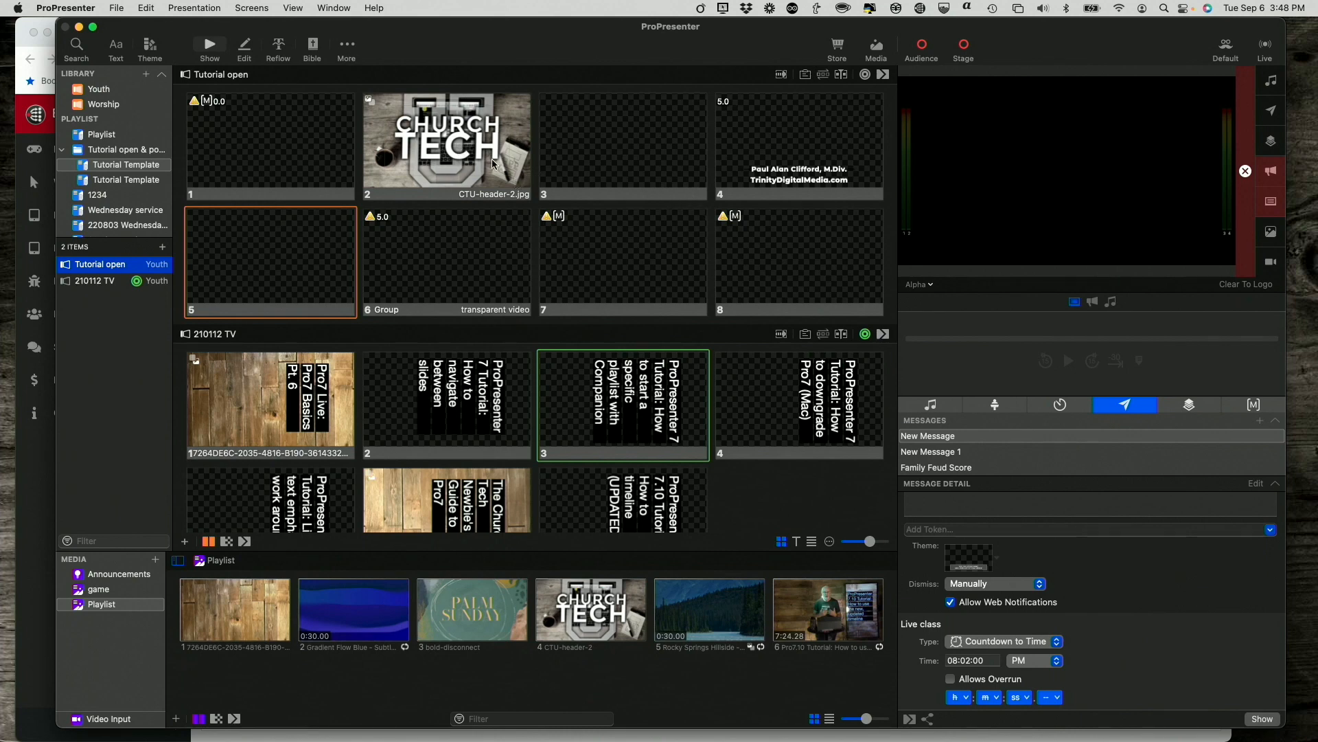
Trigger slide 2 (CTU-header-2.jpg, CHURCH TECH) of Tutorial open live.
click(446, 145)
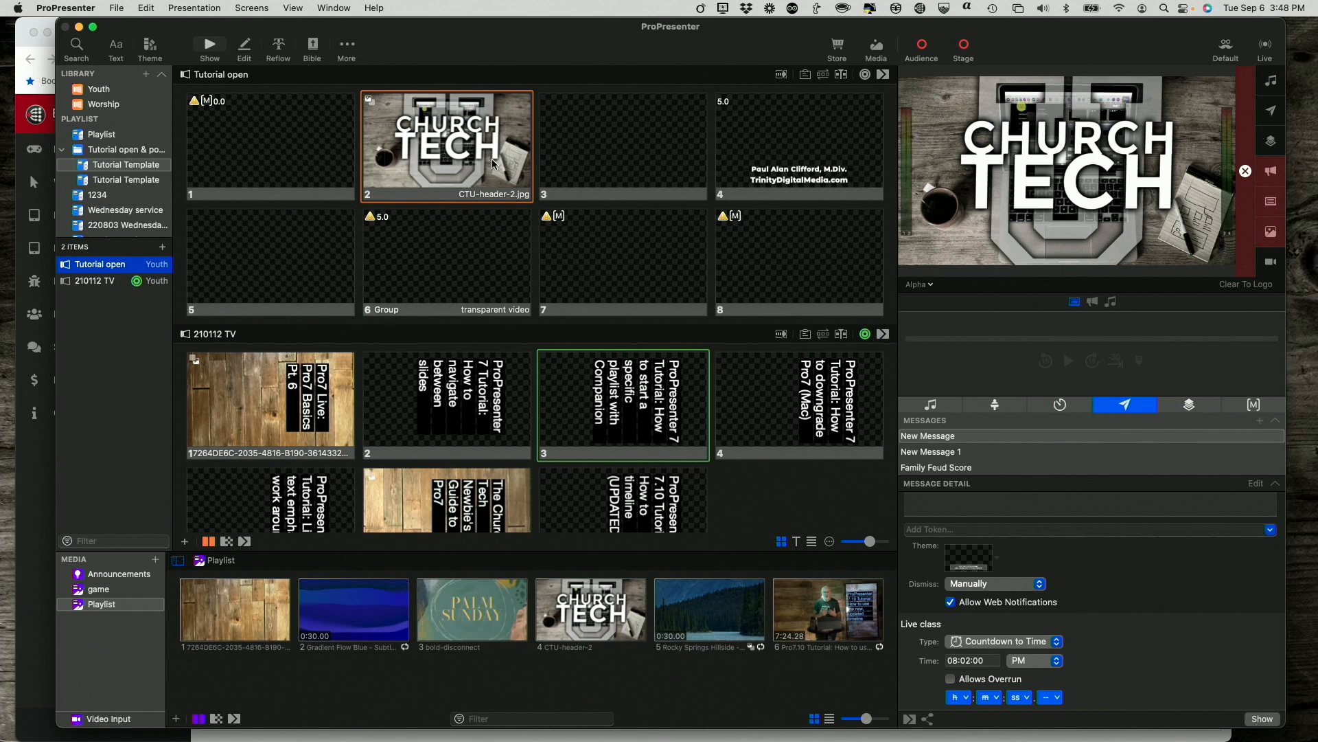
mouse_move(389, 248)
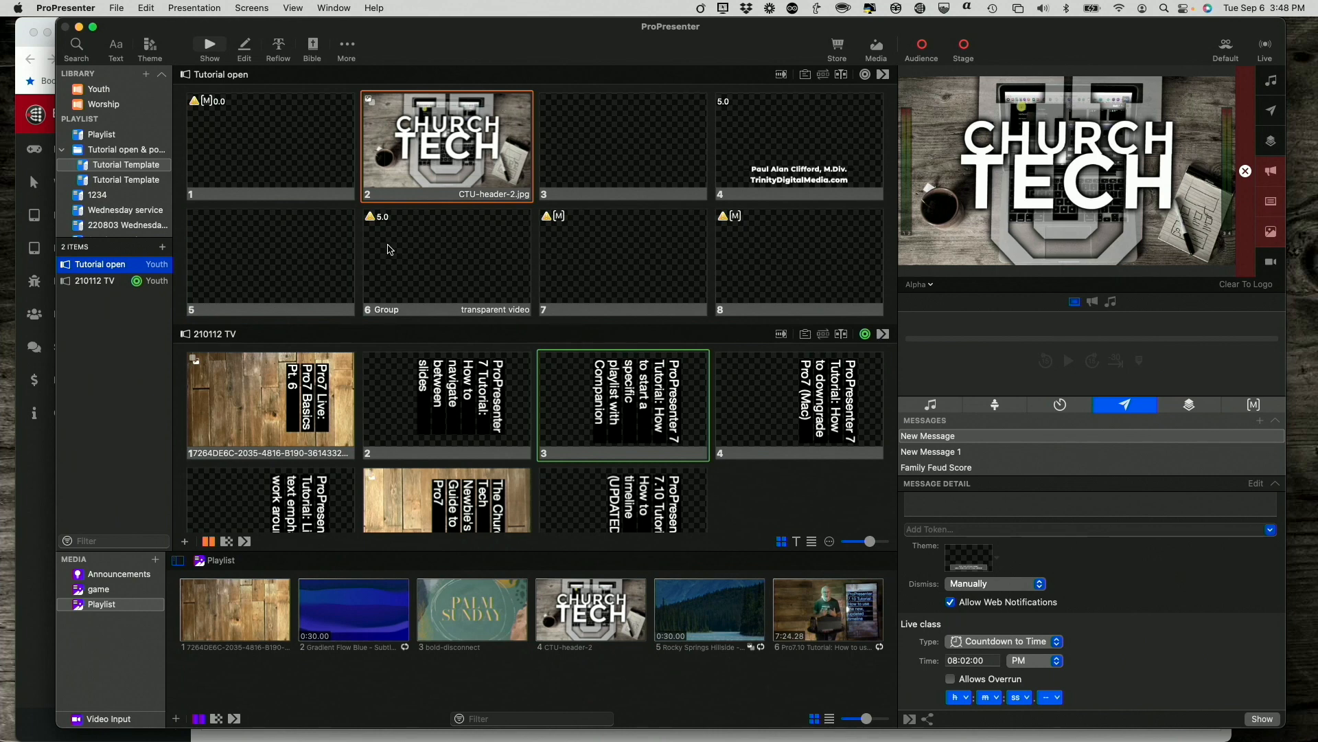
mouse_move(92, 295)
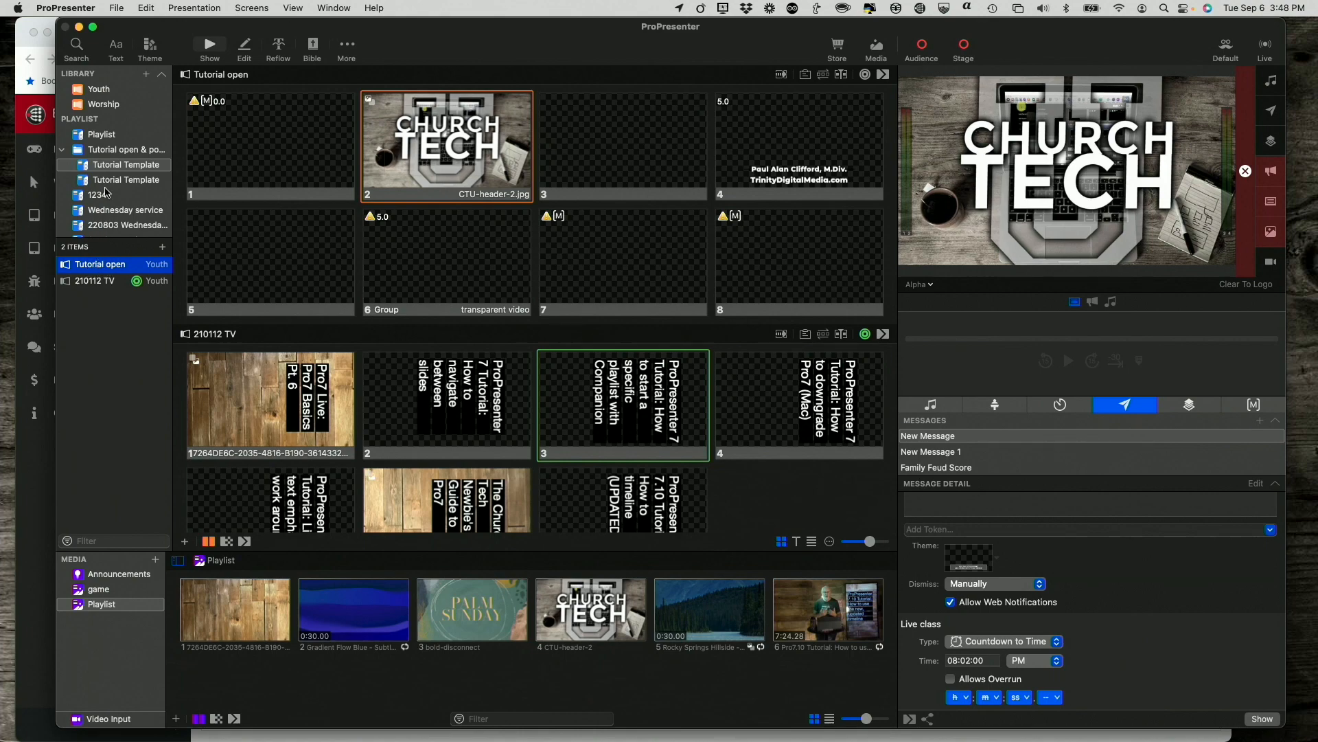
mouse_move(321, 134)
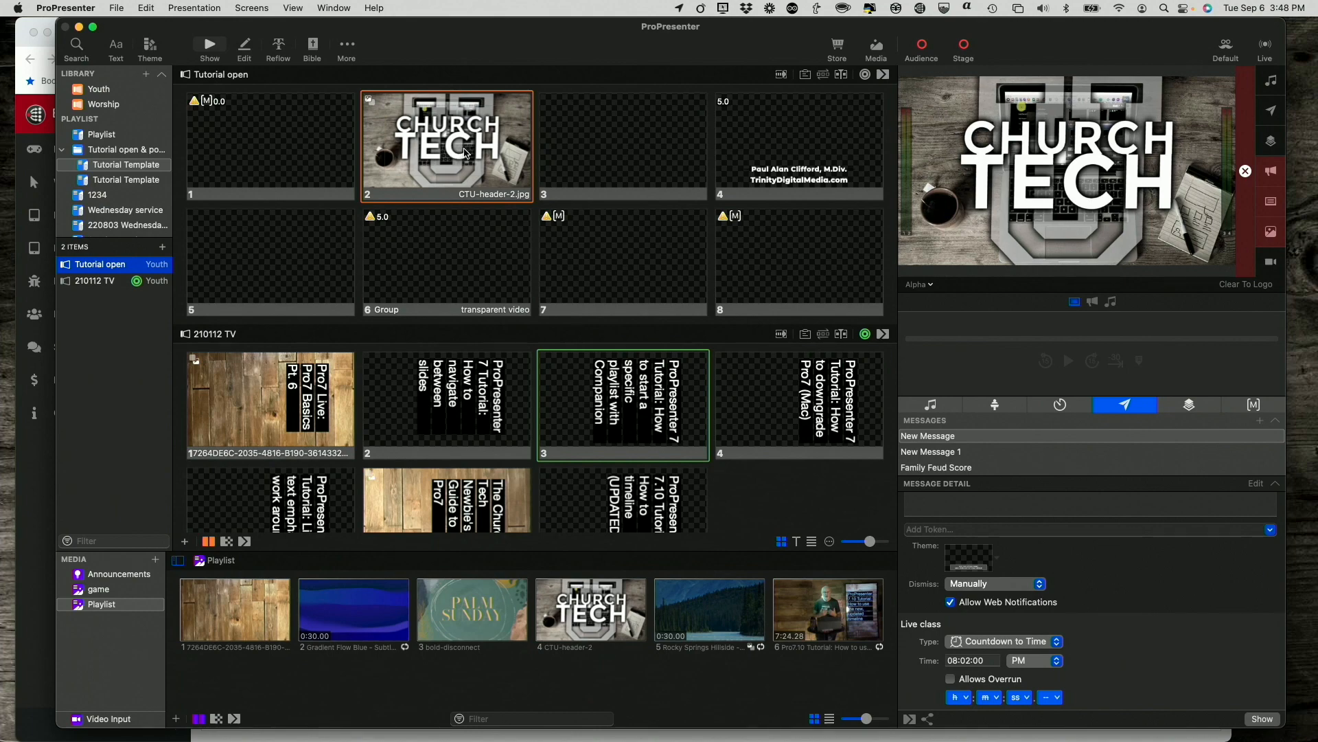
mouse_move(663, 141)
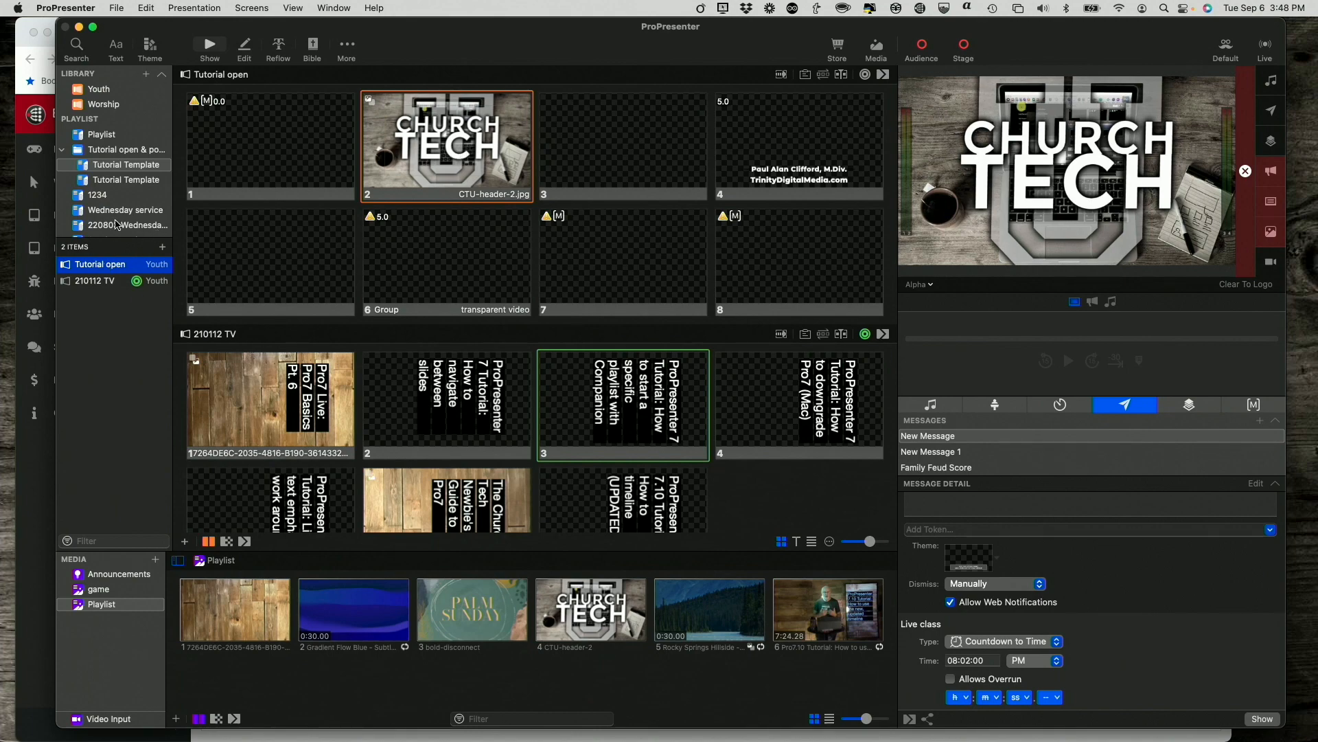
Open A mighty fortress is our God from the 1234 playlist and take slide 6 live.
click(96, 194)
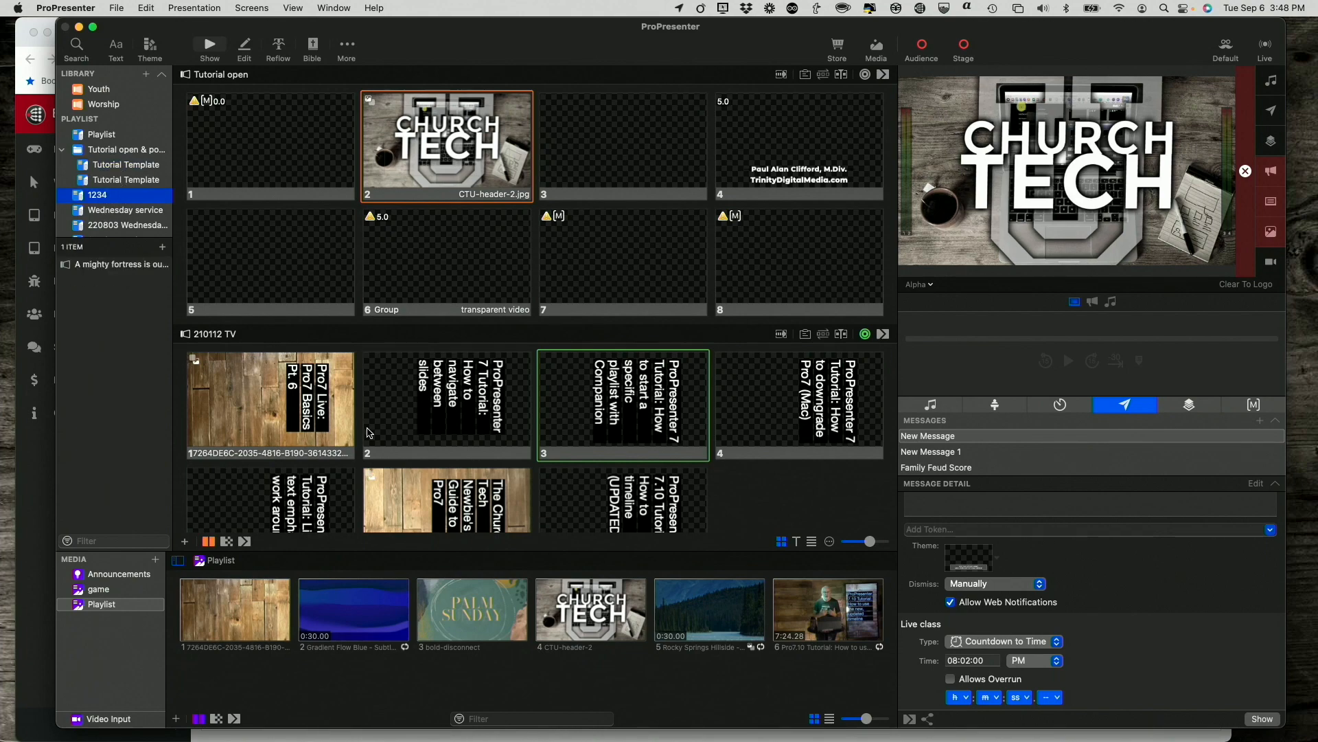
click(123, 264)
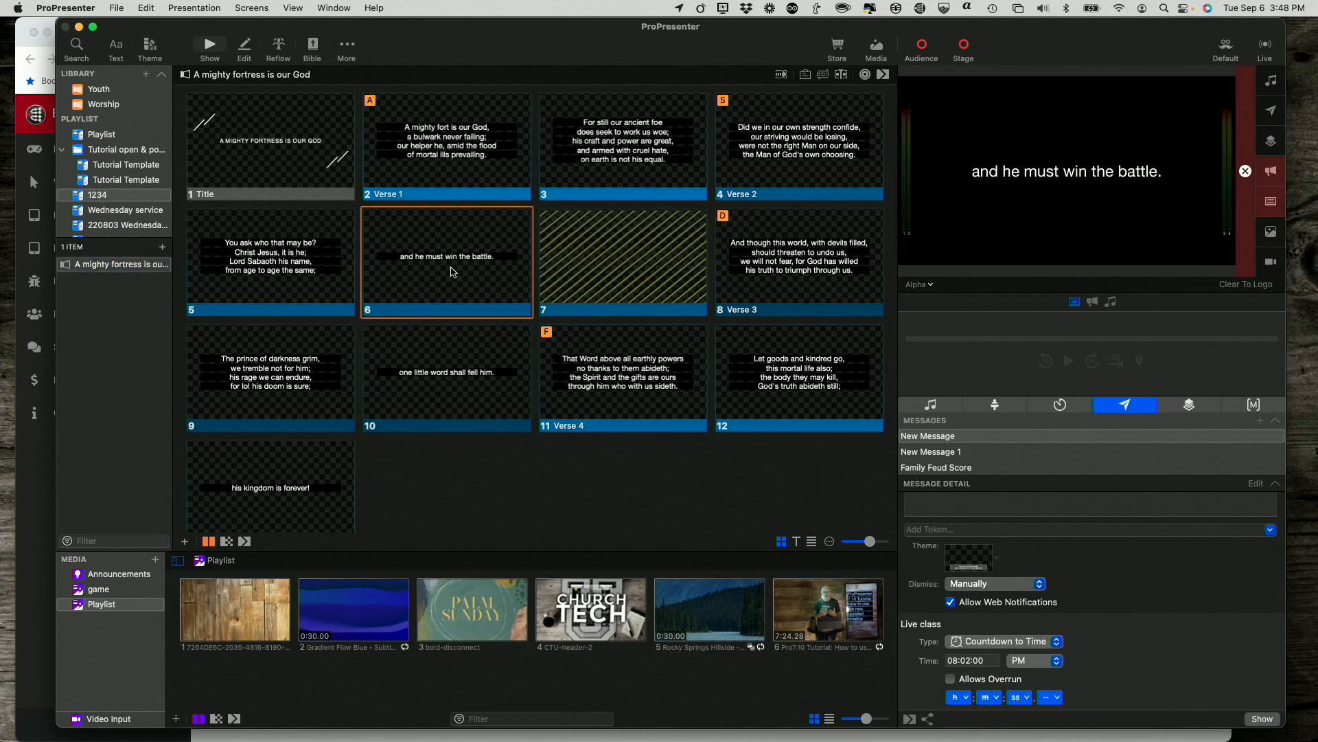
click(590, 608)
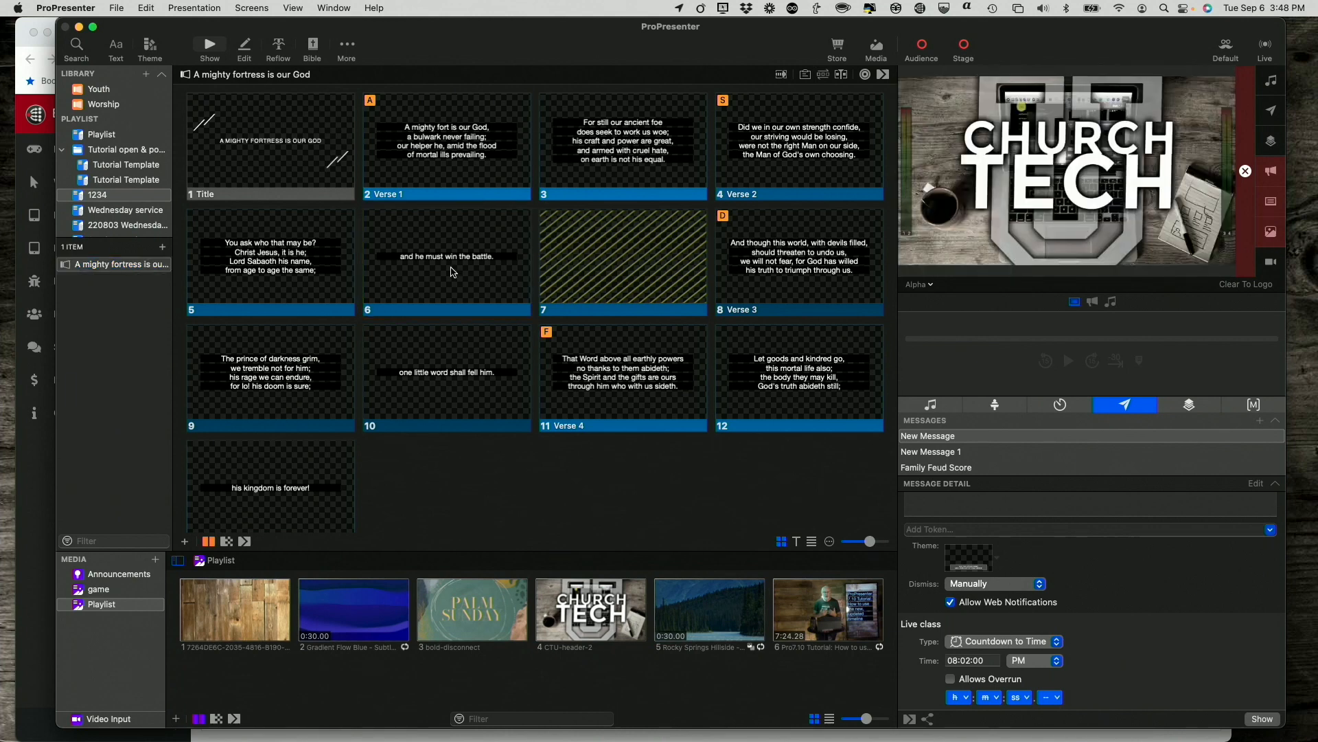
mouse_move(541, 63)
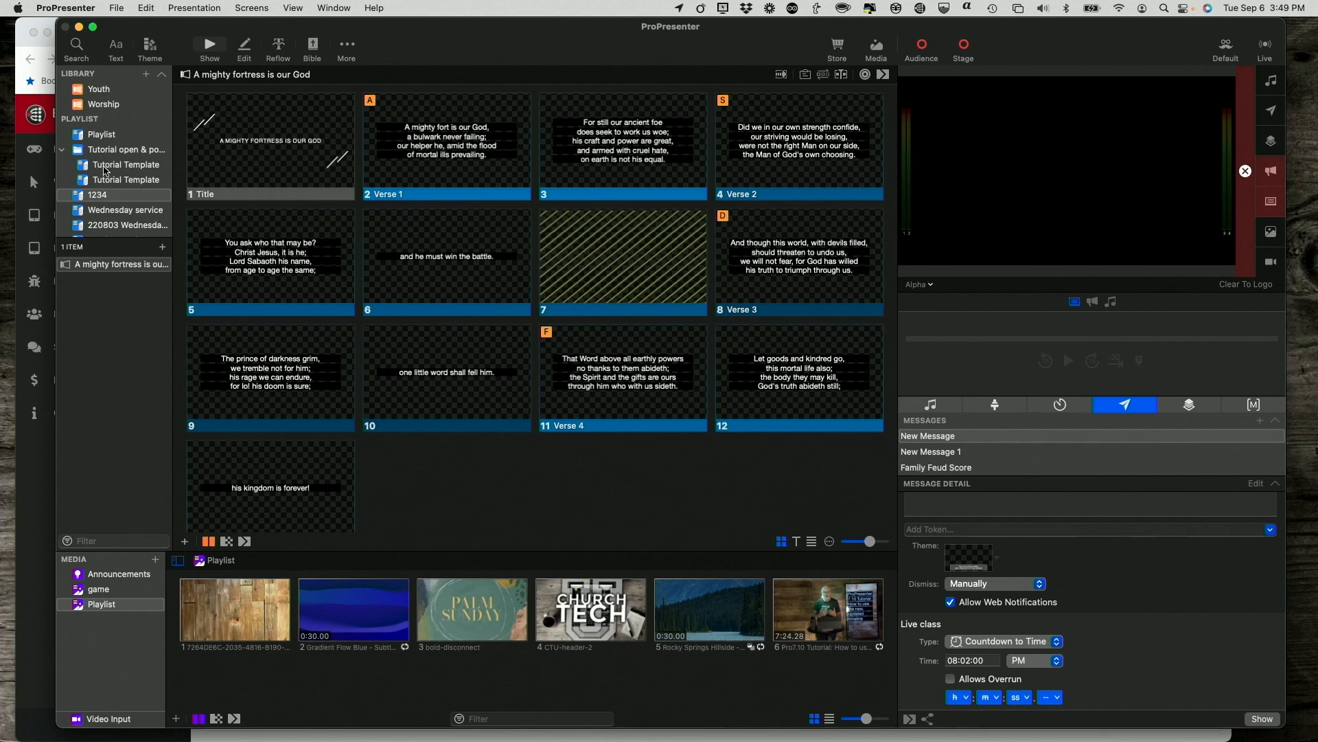
Return to Tutorial open in Tutorial Template and trigger slides 7, 2, 3 and 4 in turn.
click(126, 164)
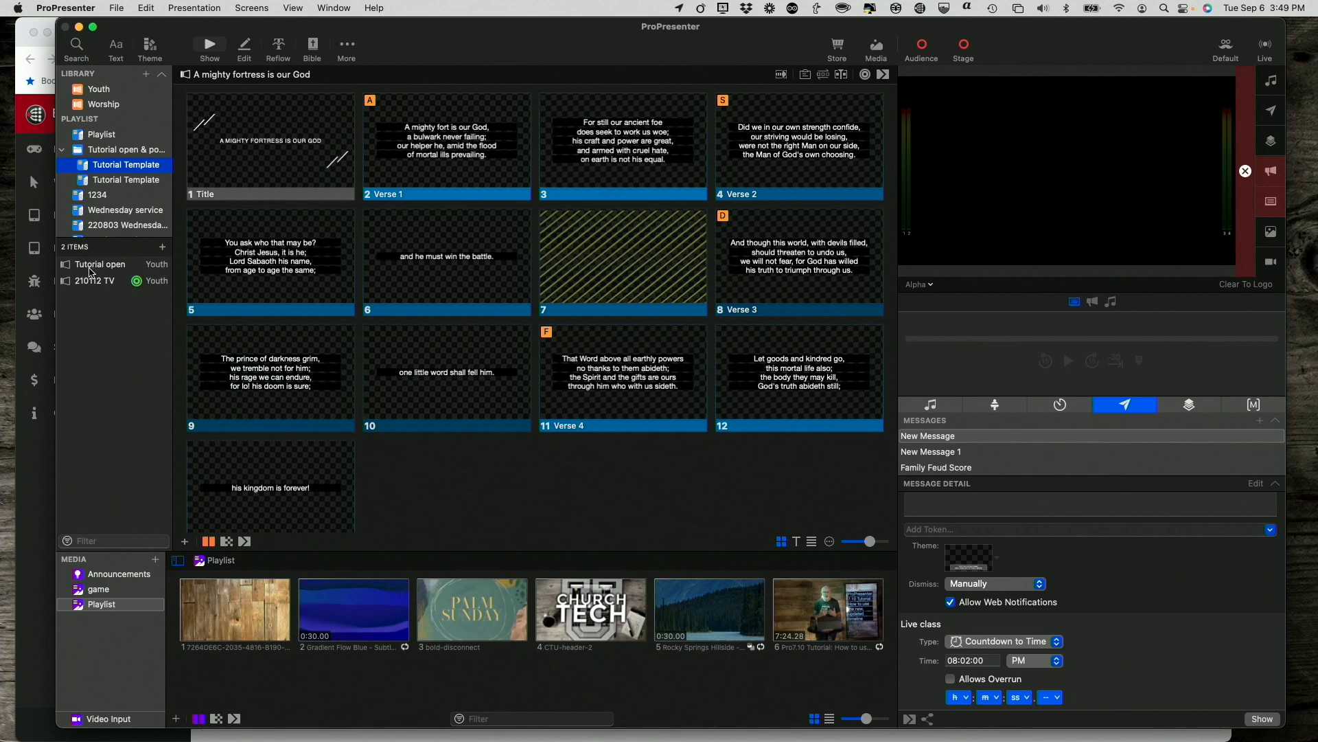
mouse_move(92, 279)
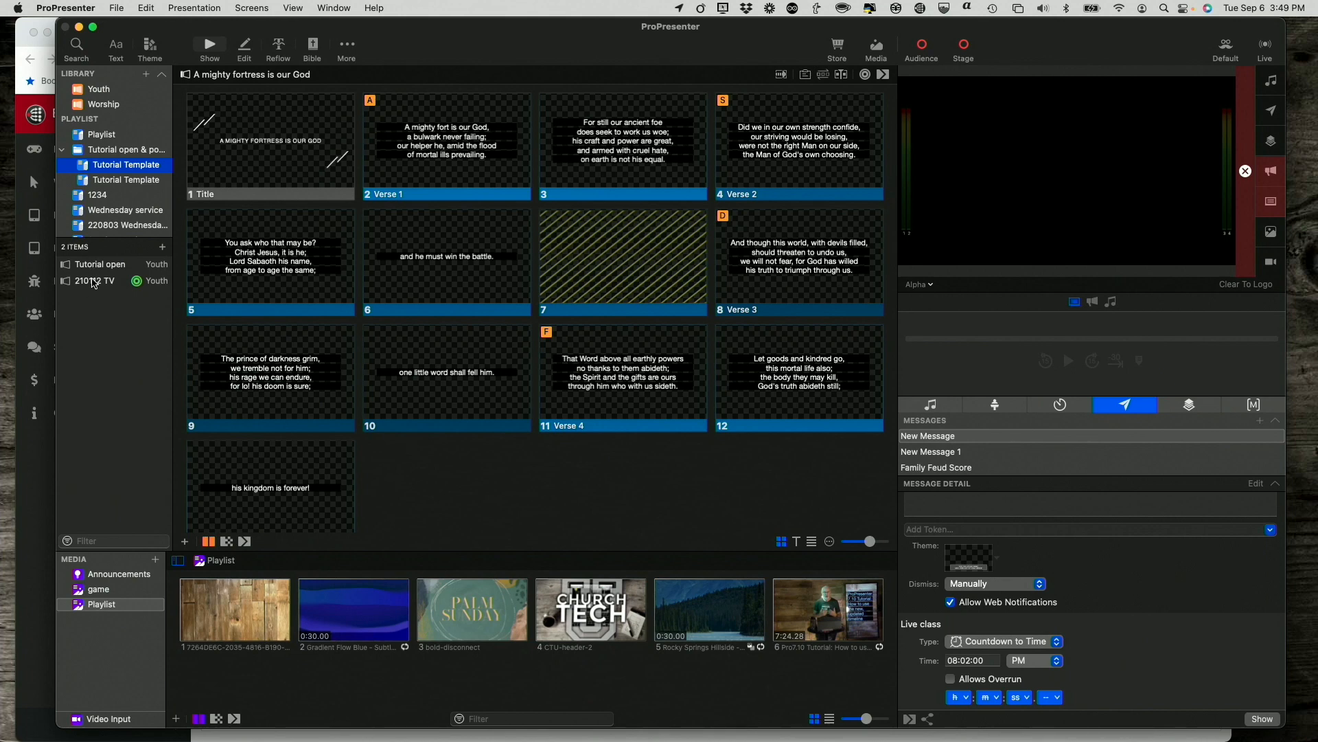
click(99, 264)
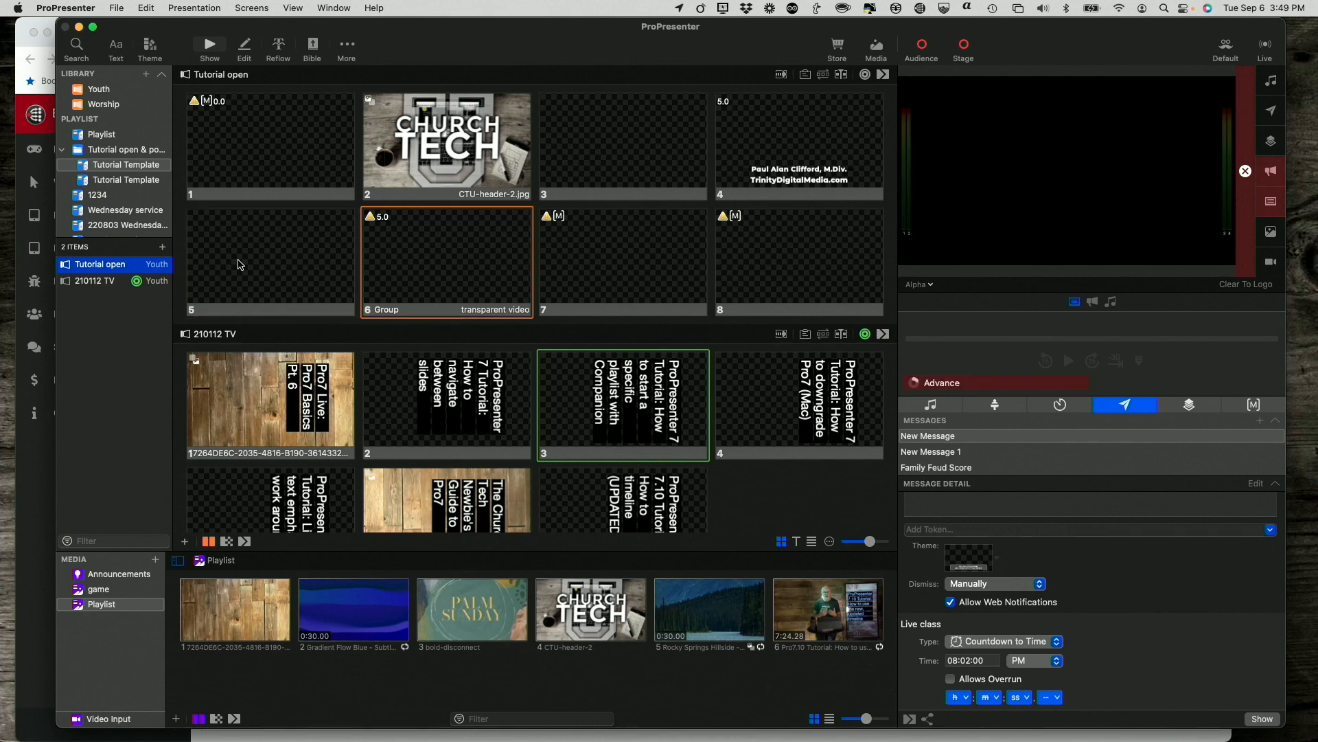
click(622, 261)
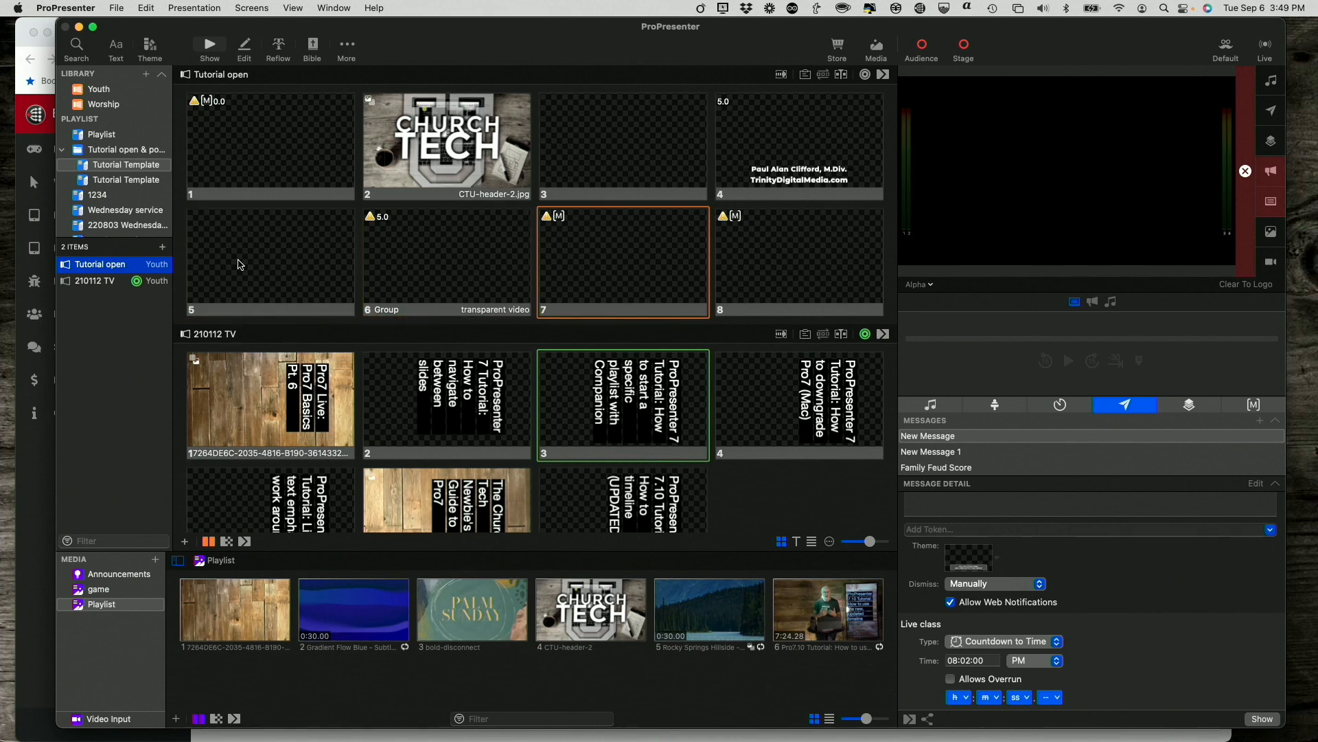
mouse_move(242, 258)
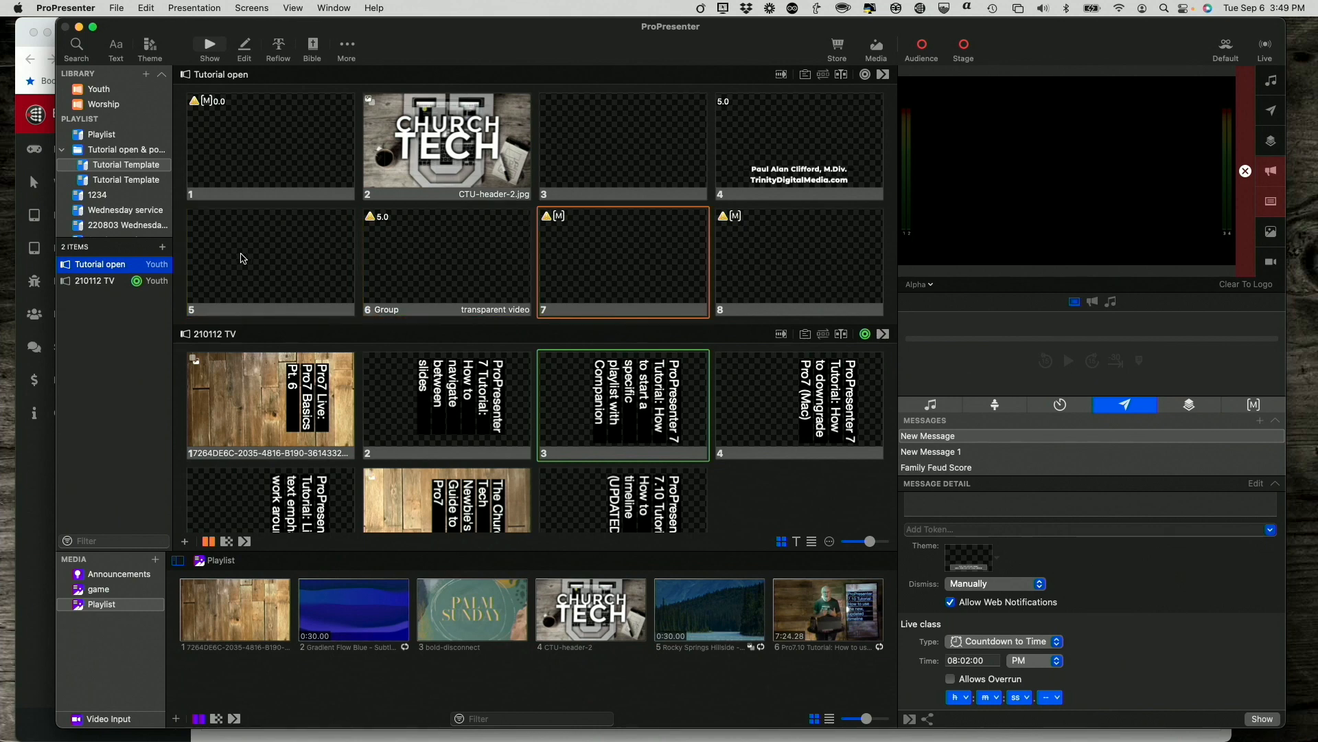
click(447, 146)
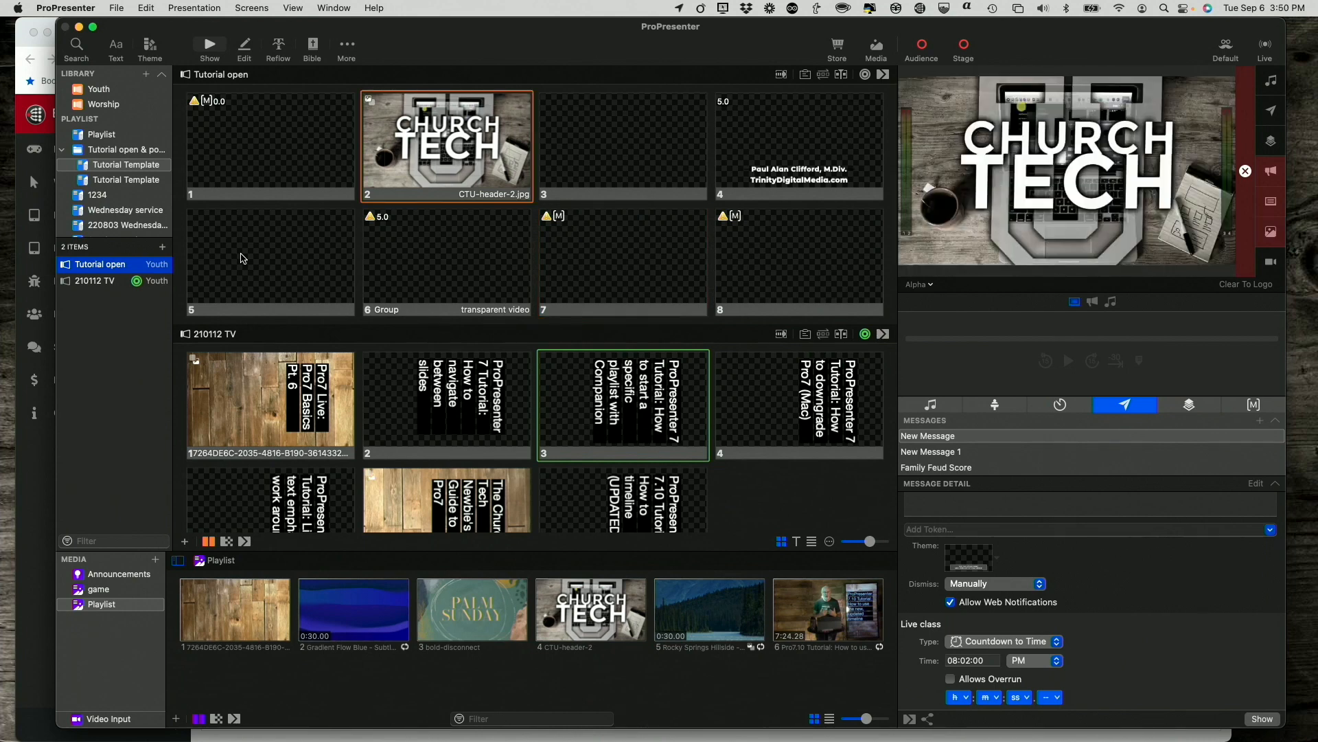
click(622, 144)
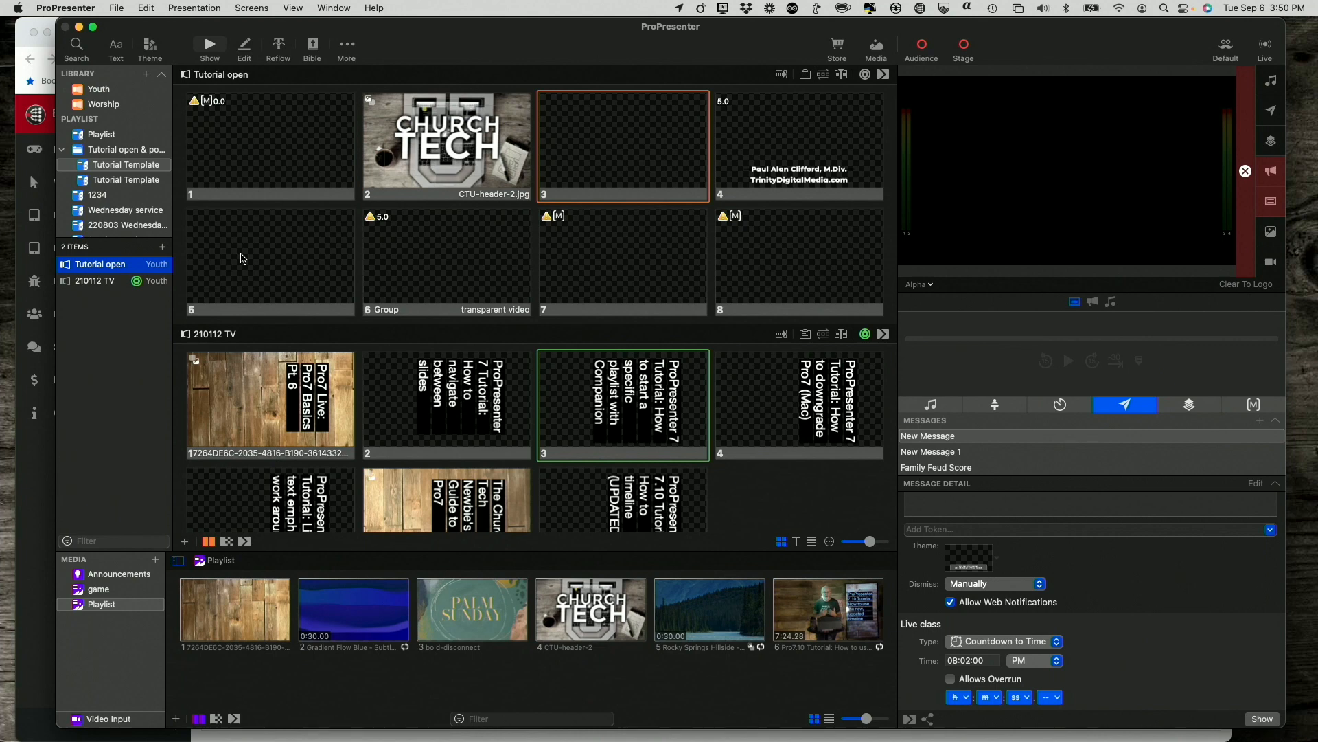
click(798, 145)
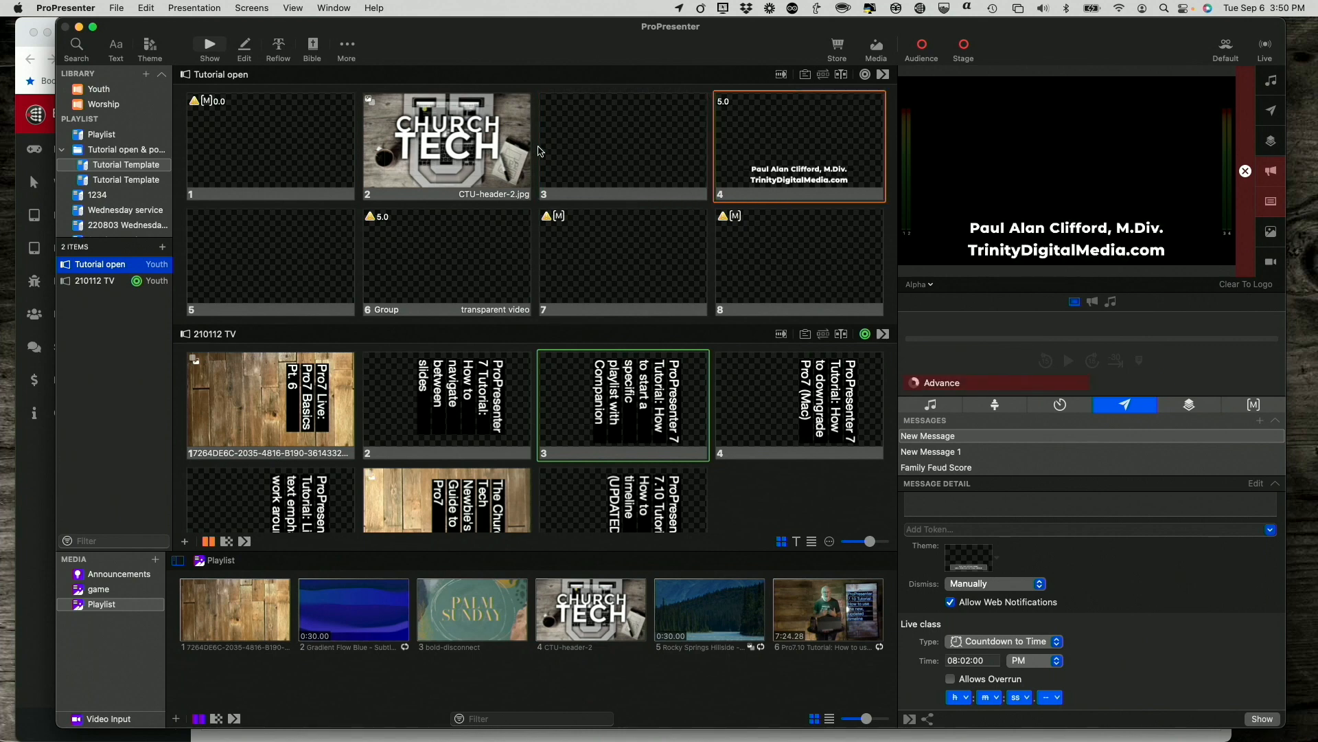
mouse_move(682, 144)
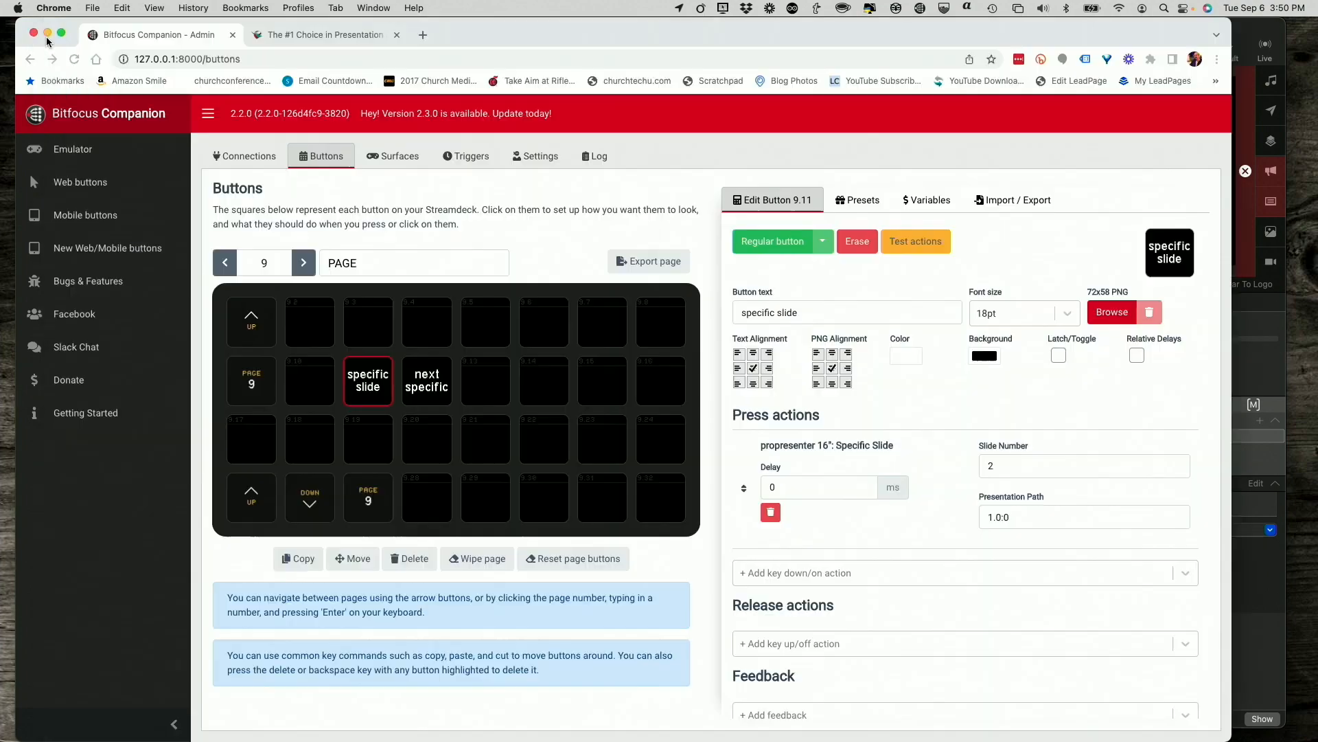
Select the next specific button to view its Specific Slide action set to +1 at path 1.0:0.
click(426, 381)
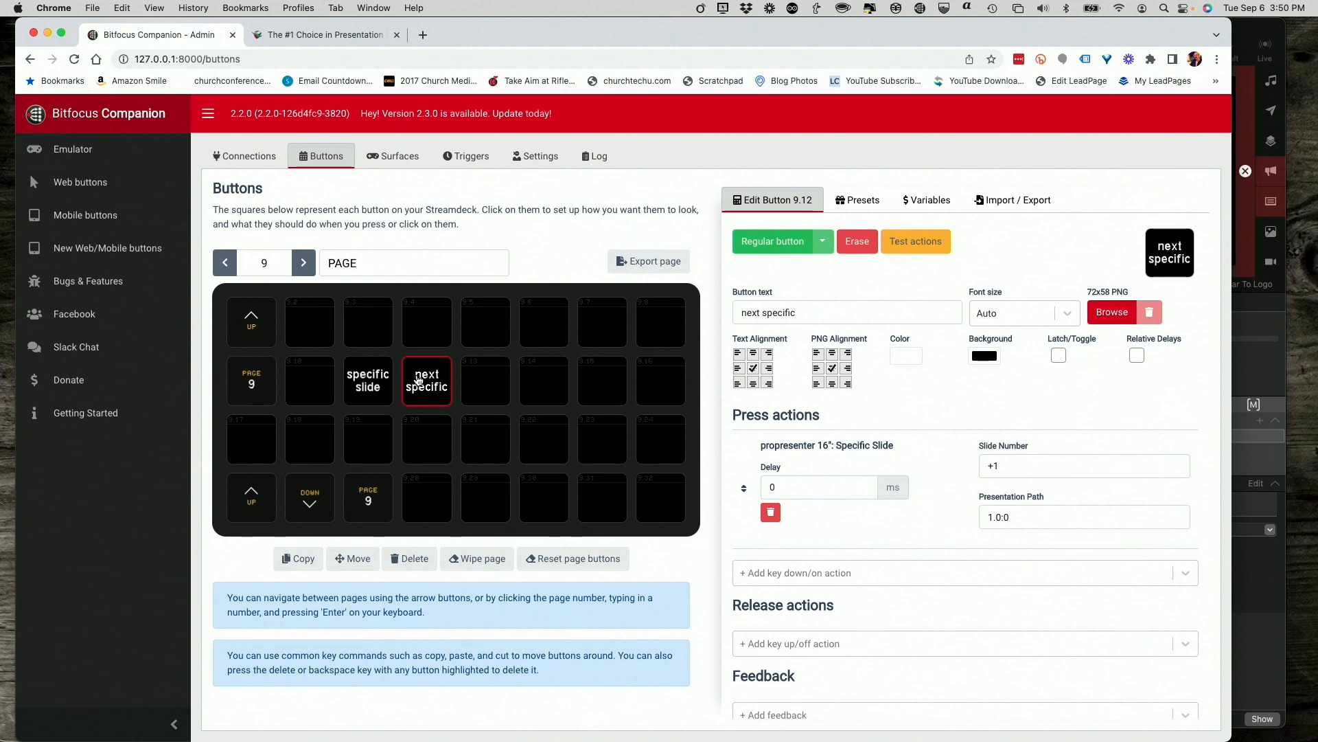
mouse_move(485, 439)
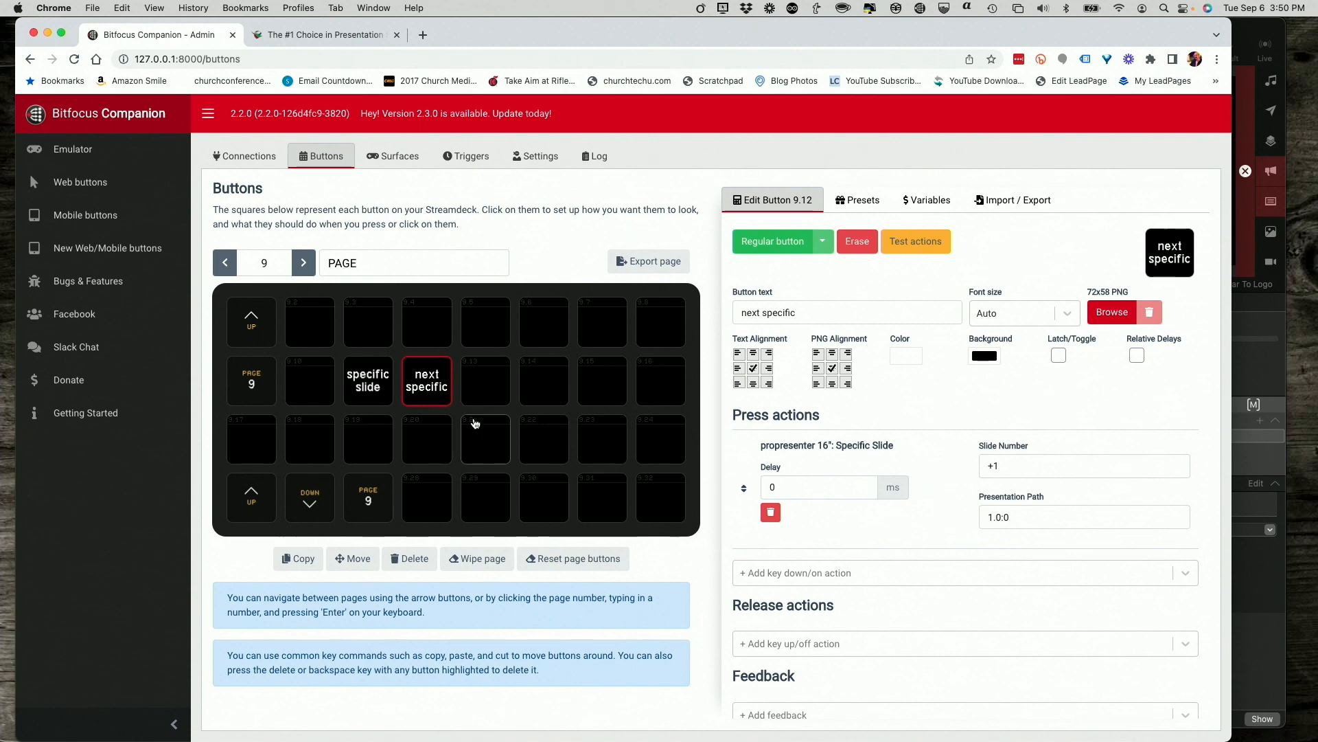
mouse_move(966, 515)
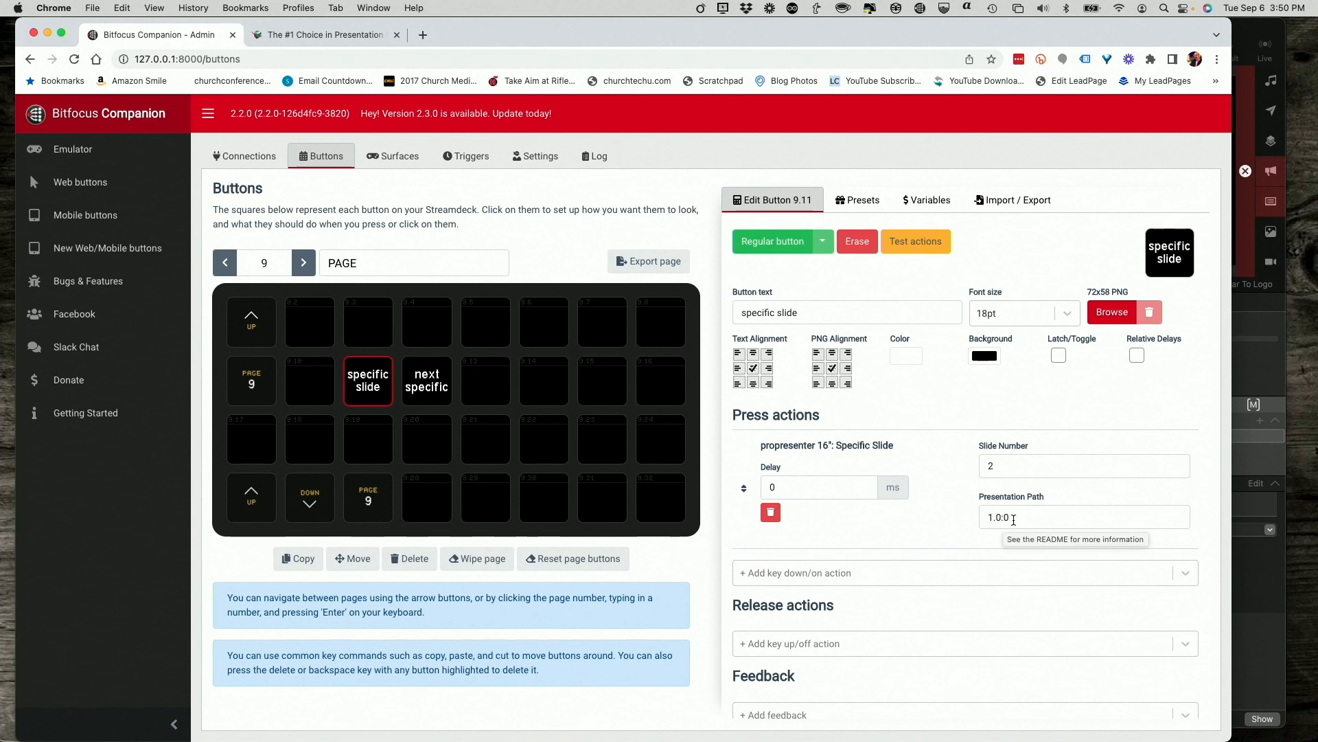
mouse_move(426, 381)
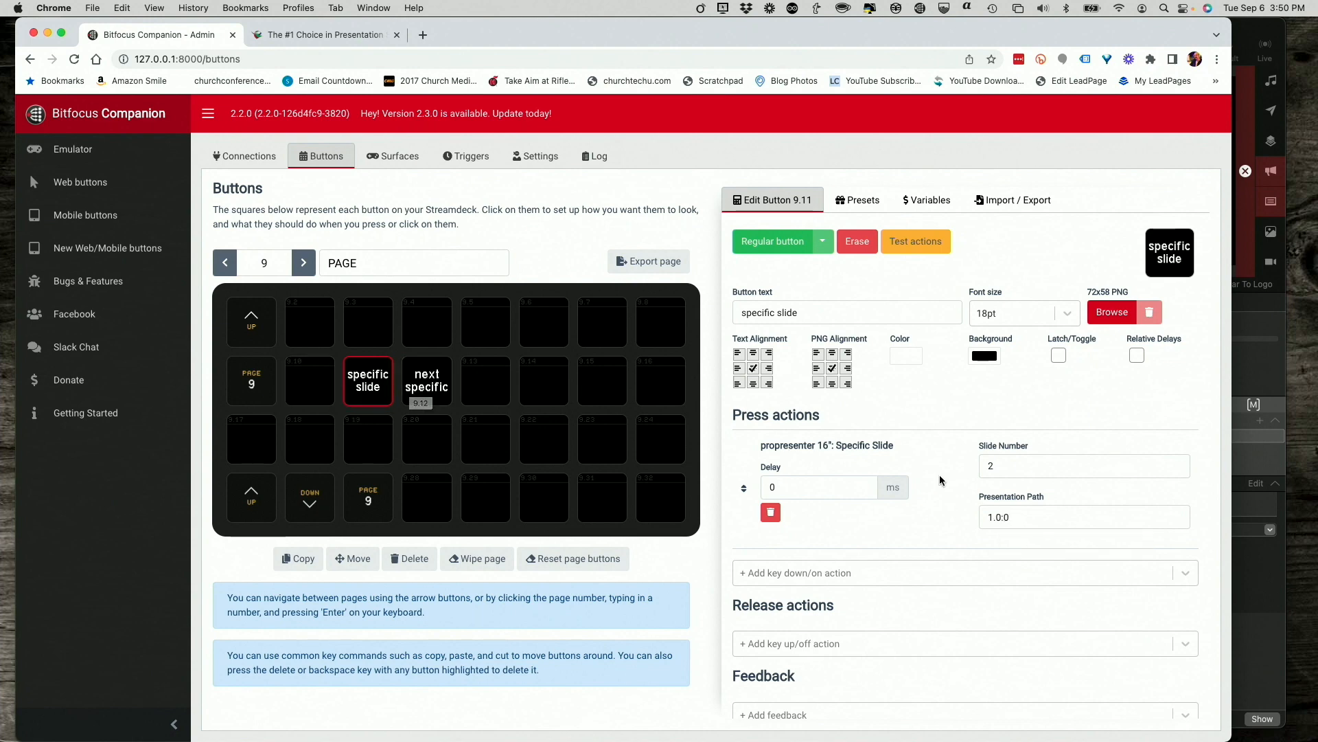
mouse_move(485, 439)
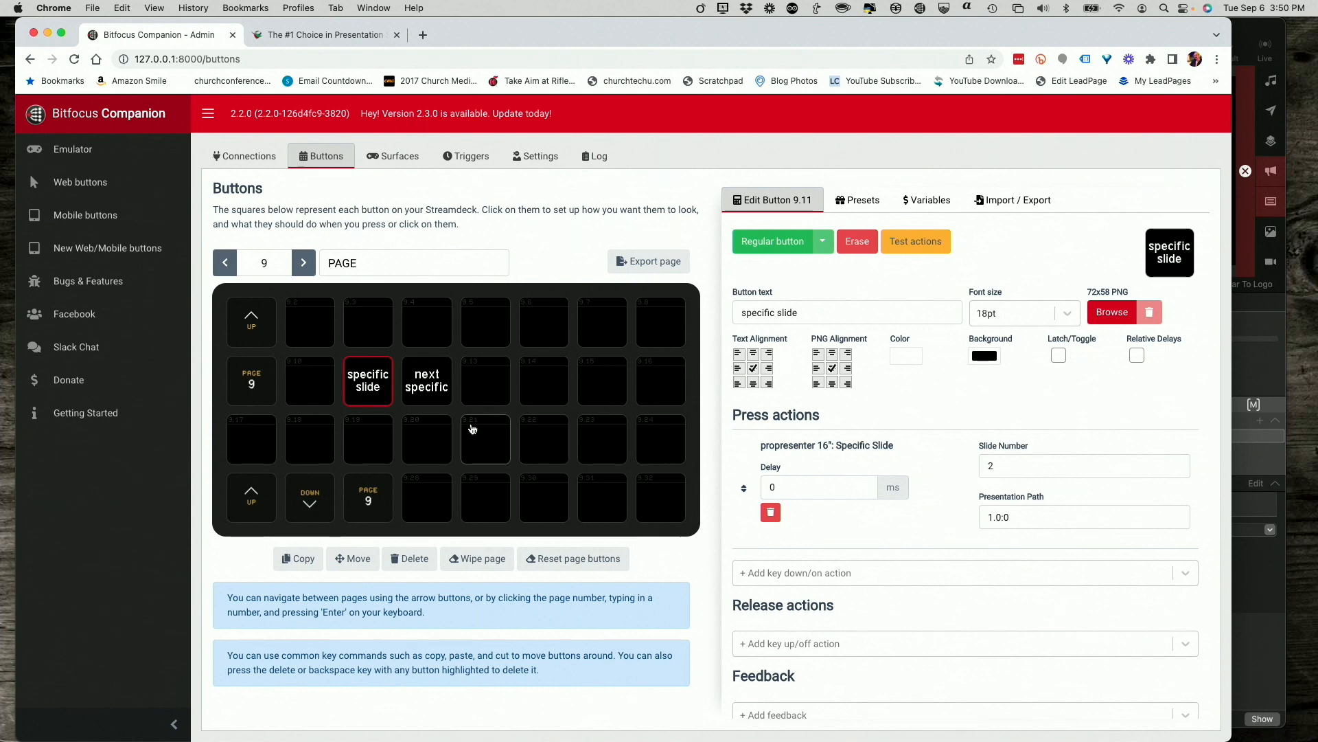
click(426, 380)
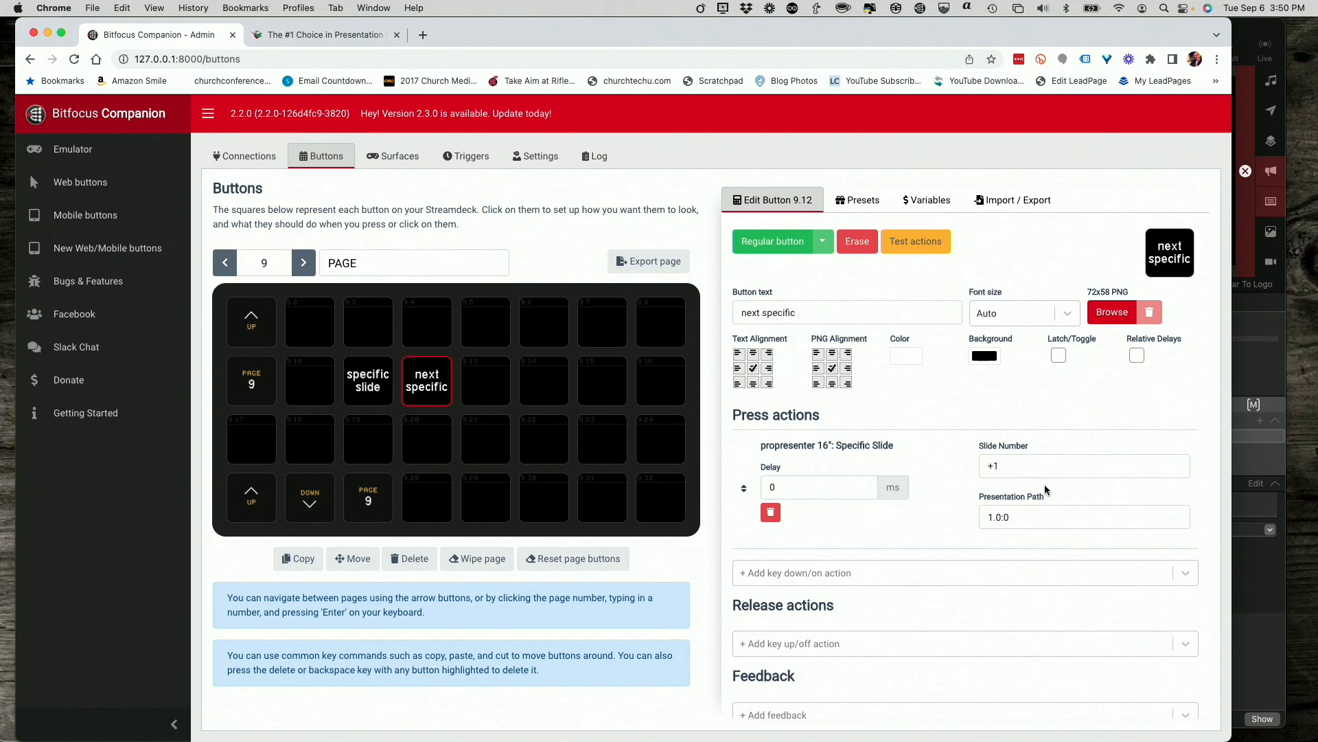
mouse_move(954, 545)
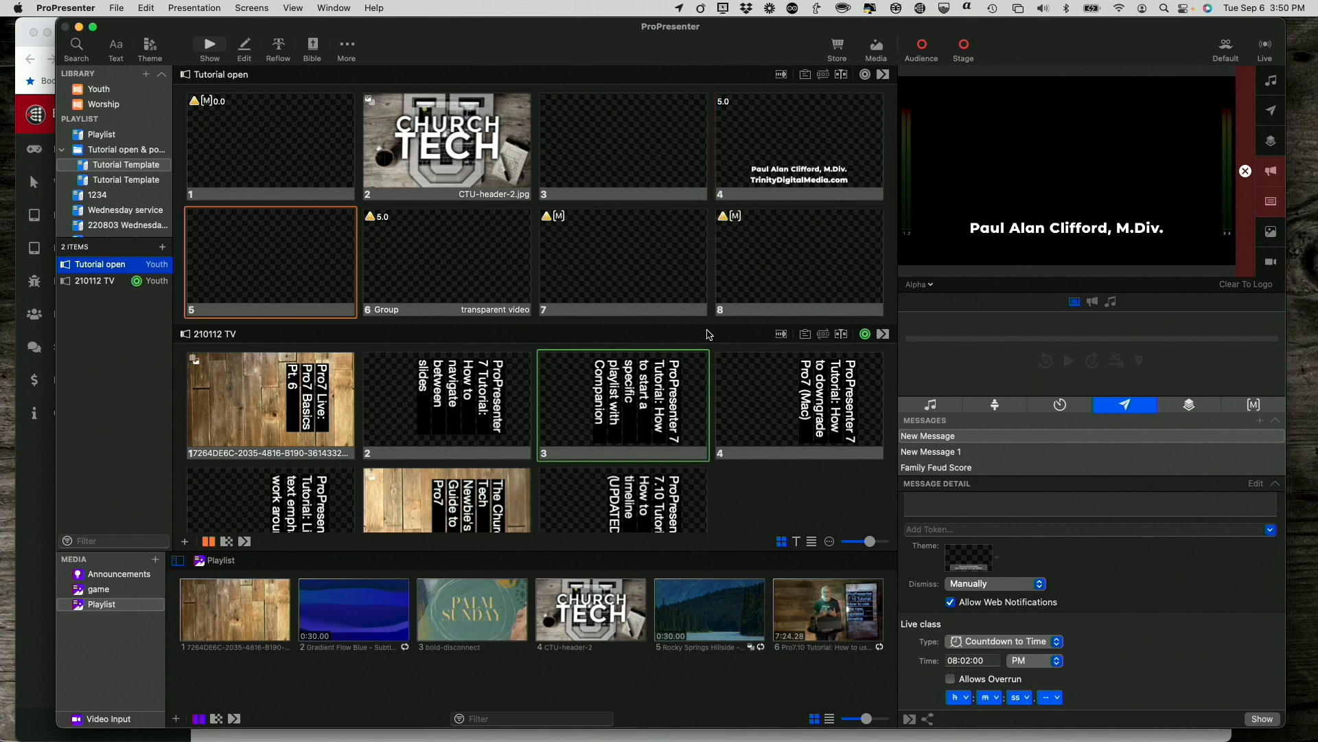
Advance Tutorial open with the Companion 'next specific' button, landing on slide 8.
click(798, 261)
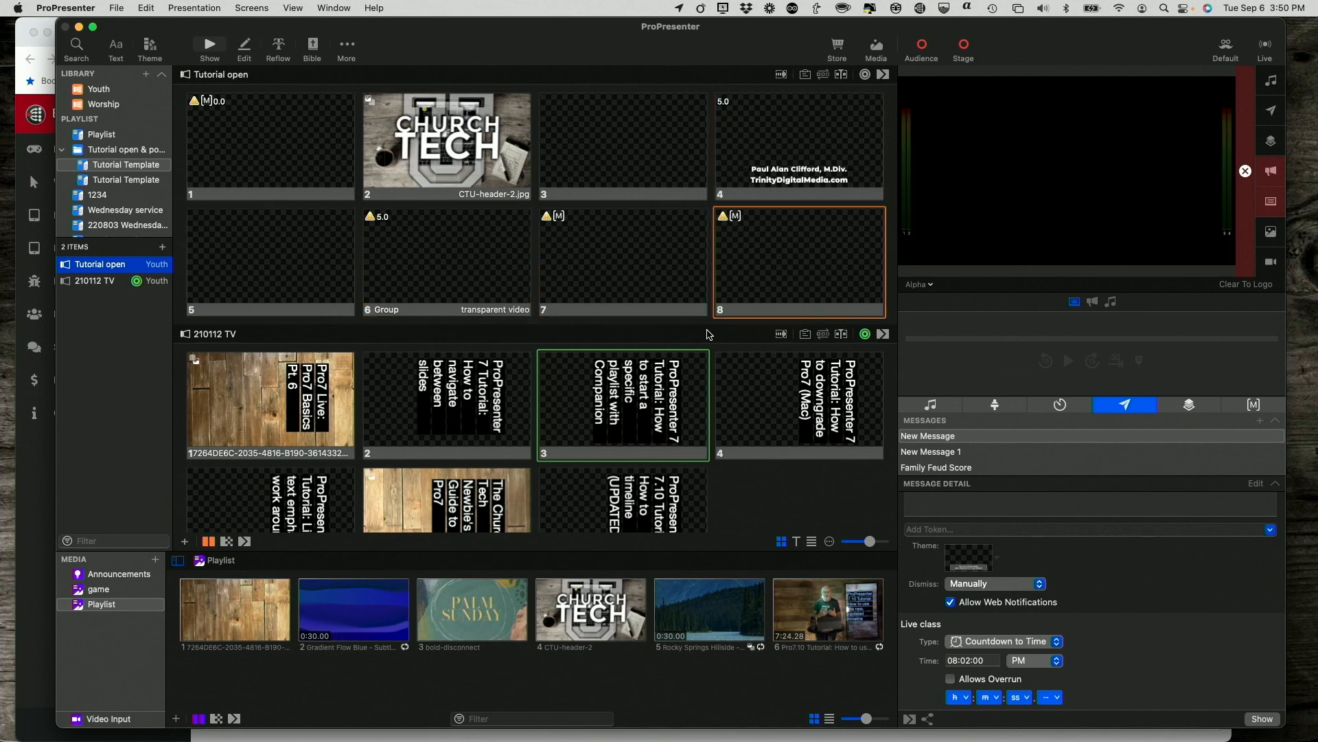